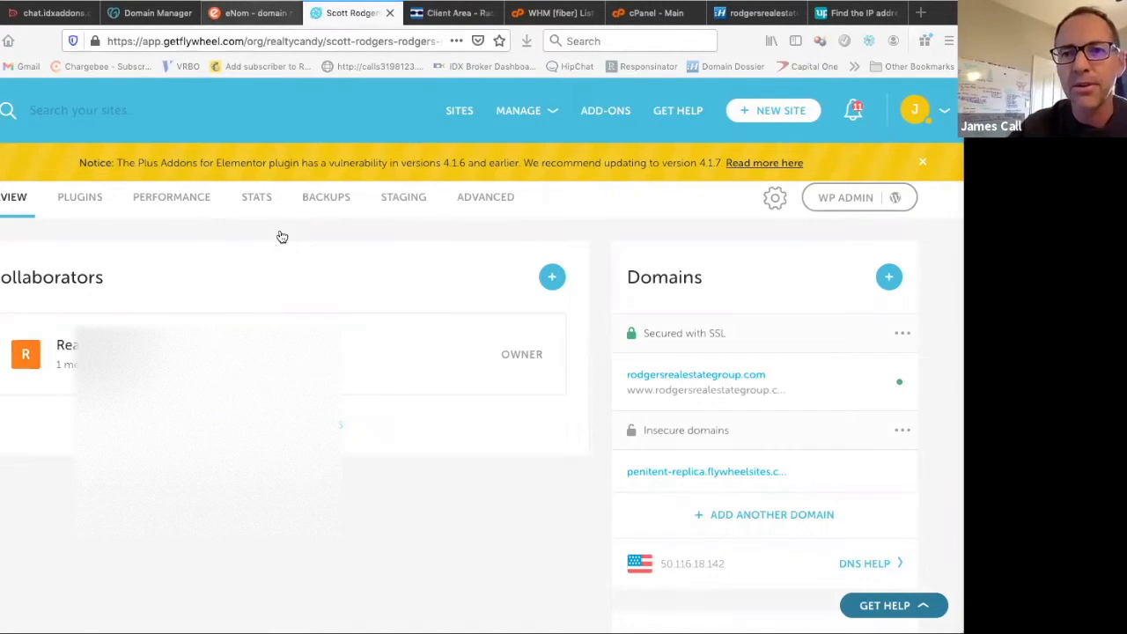
Switch between the eNom Account Overview and cPanel home tabs, ending on eNom.
click(250, 12)
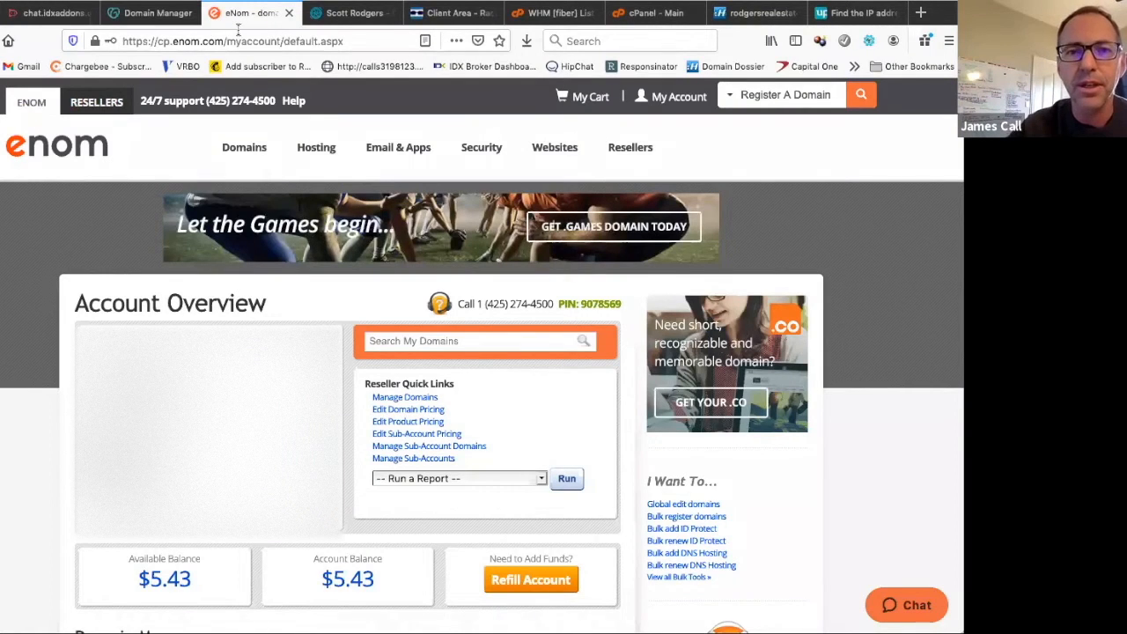
click(651, 13)
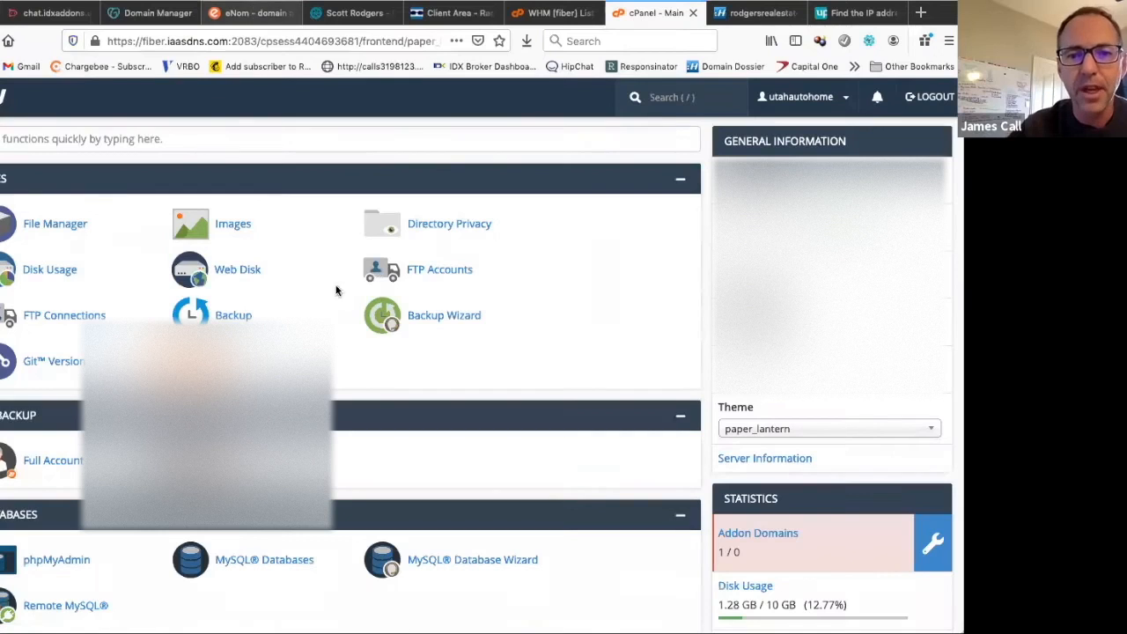
click(250, 12)
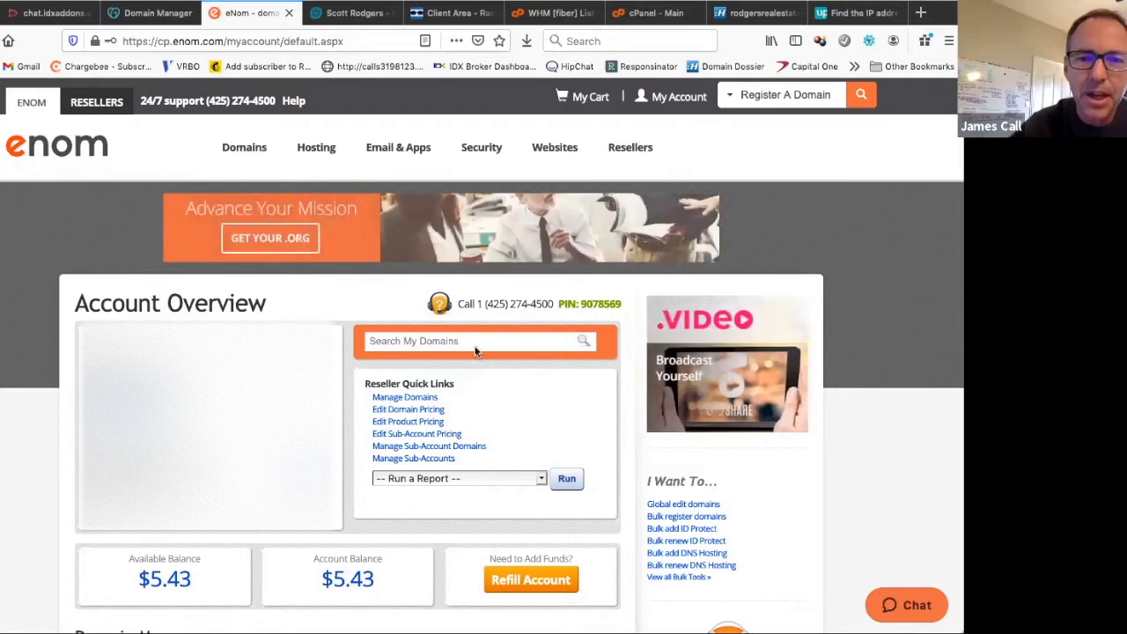
mouse_move(405, 398)
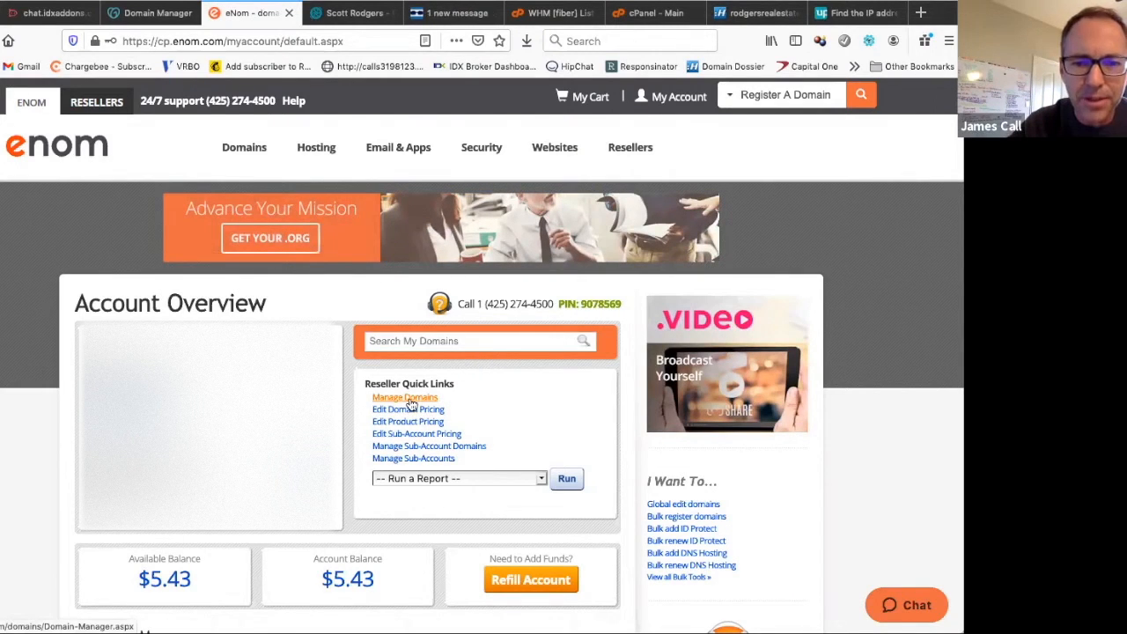
From Manage Domains, bring up the Host Records for cafevos.com.
click(405, 398)
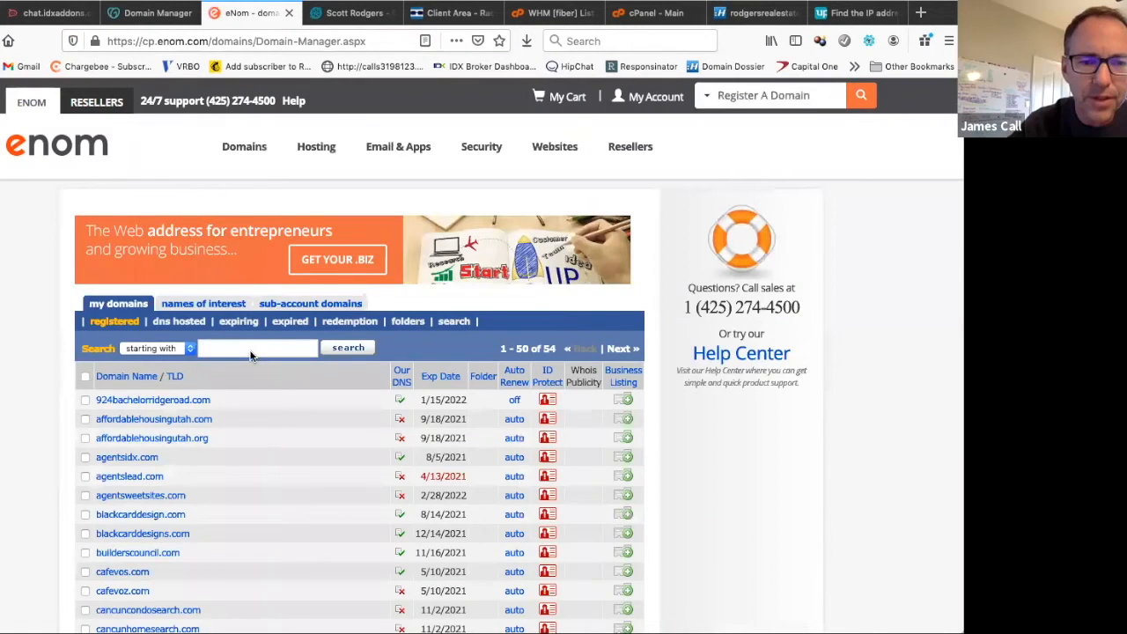
scroll(down, 3)
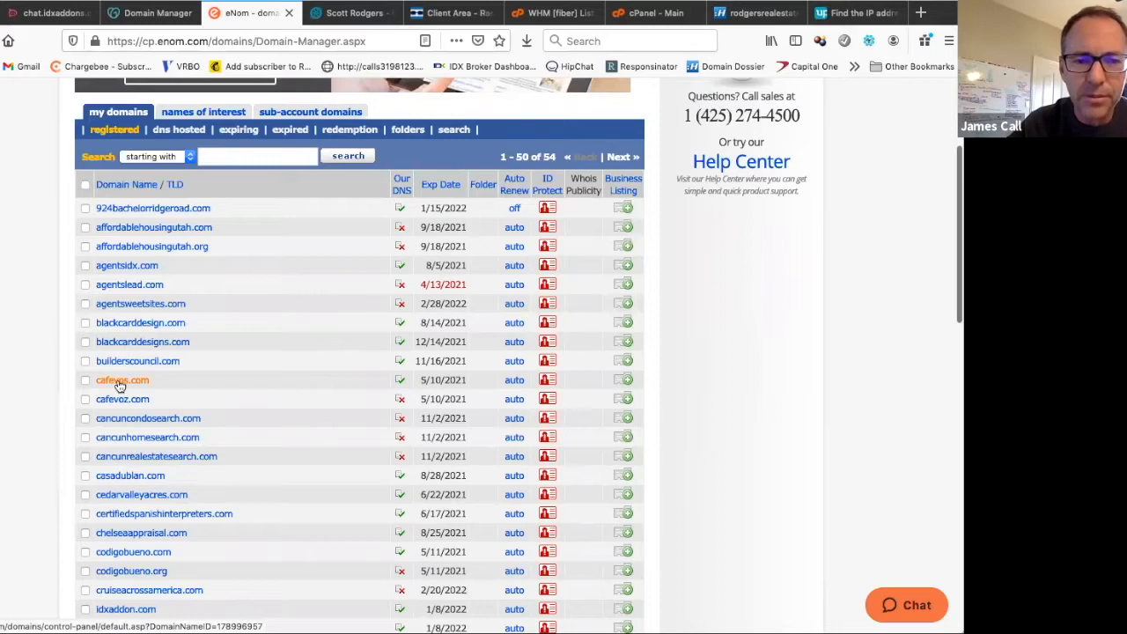
mouse_move(282, 381)
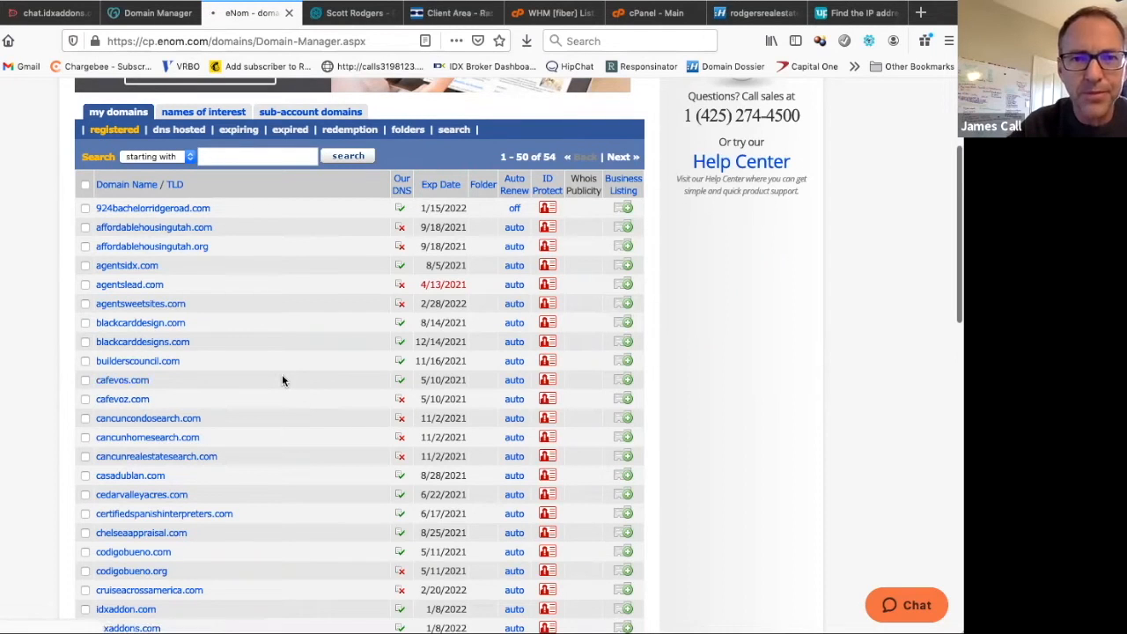
click(121, 380)
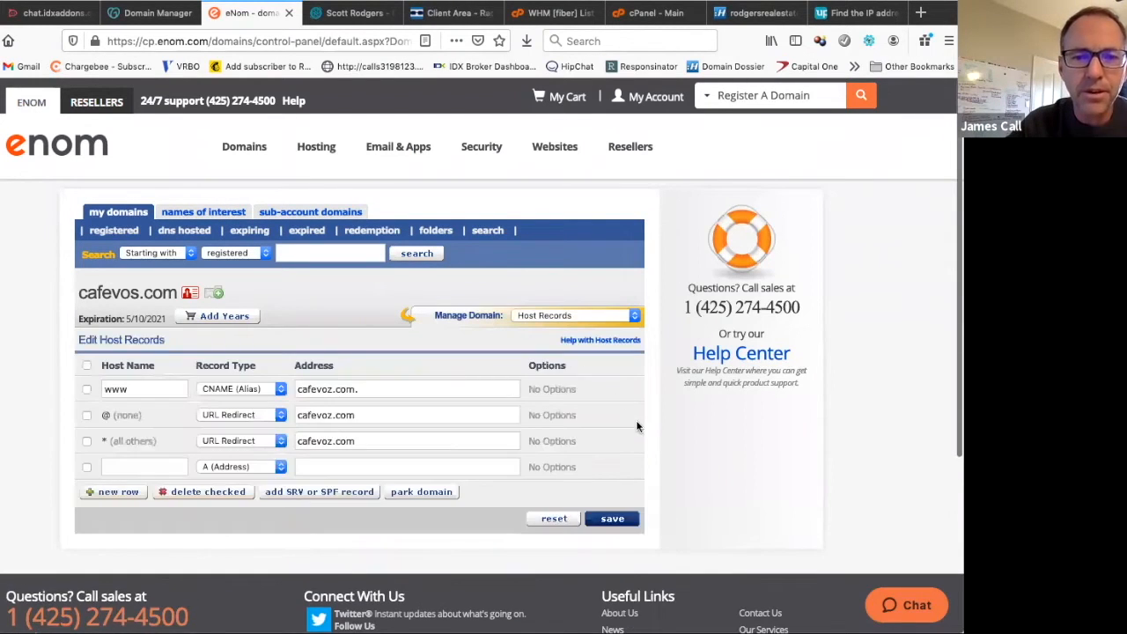
scroll(down, 3)
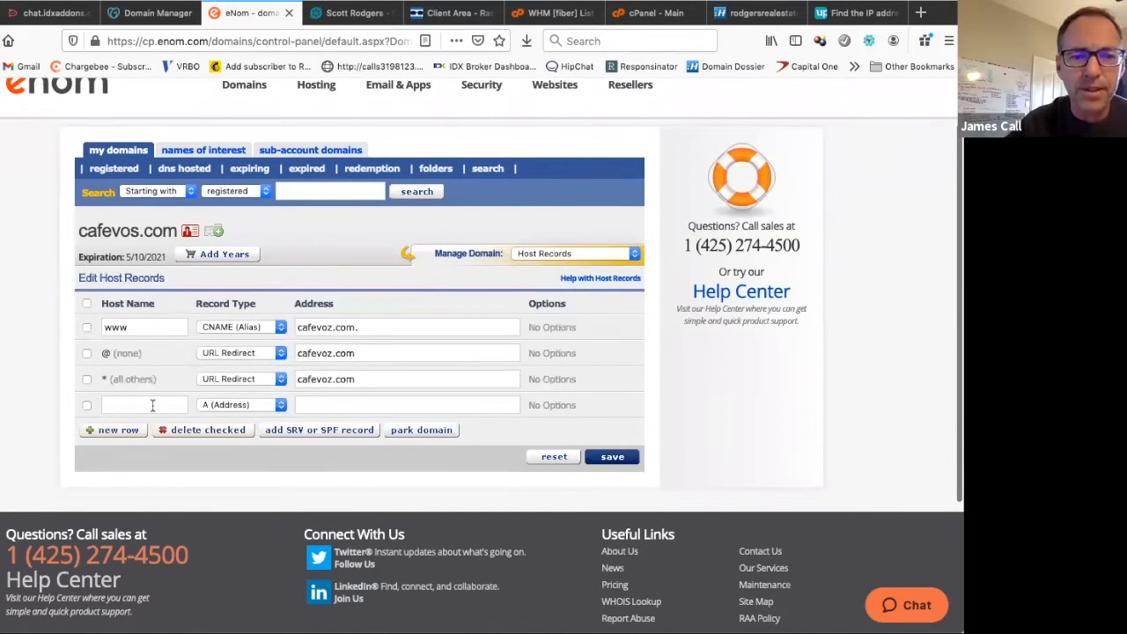
Add and save a kicks CNAME (Alias) host record pointing to subdomains.idxbroker.com.
click(144, 403)
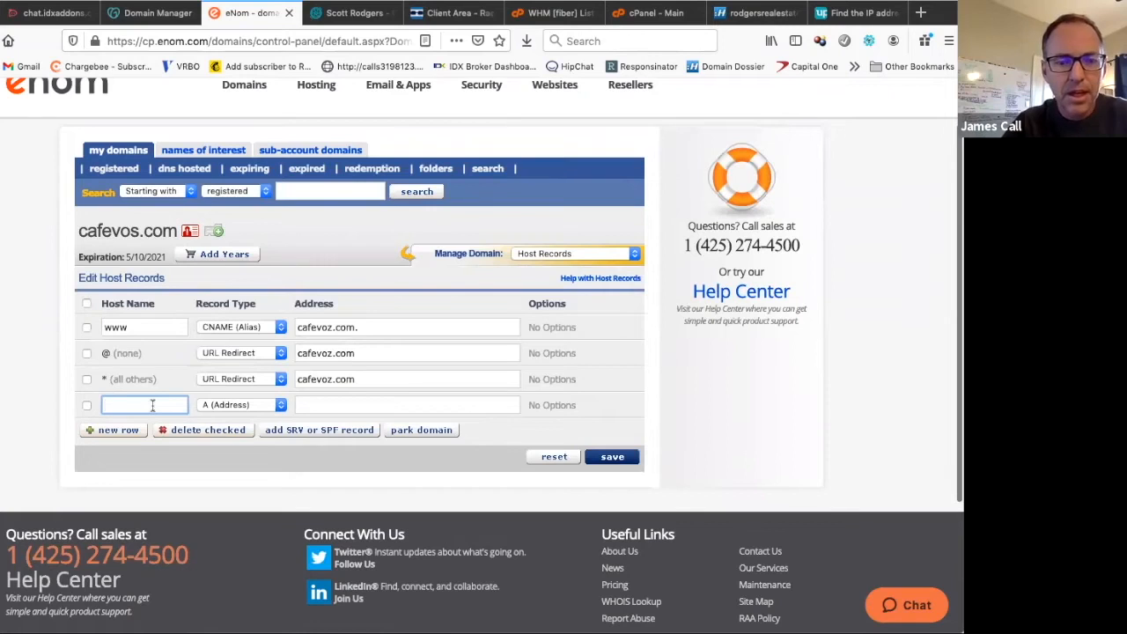
text(ki)
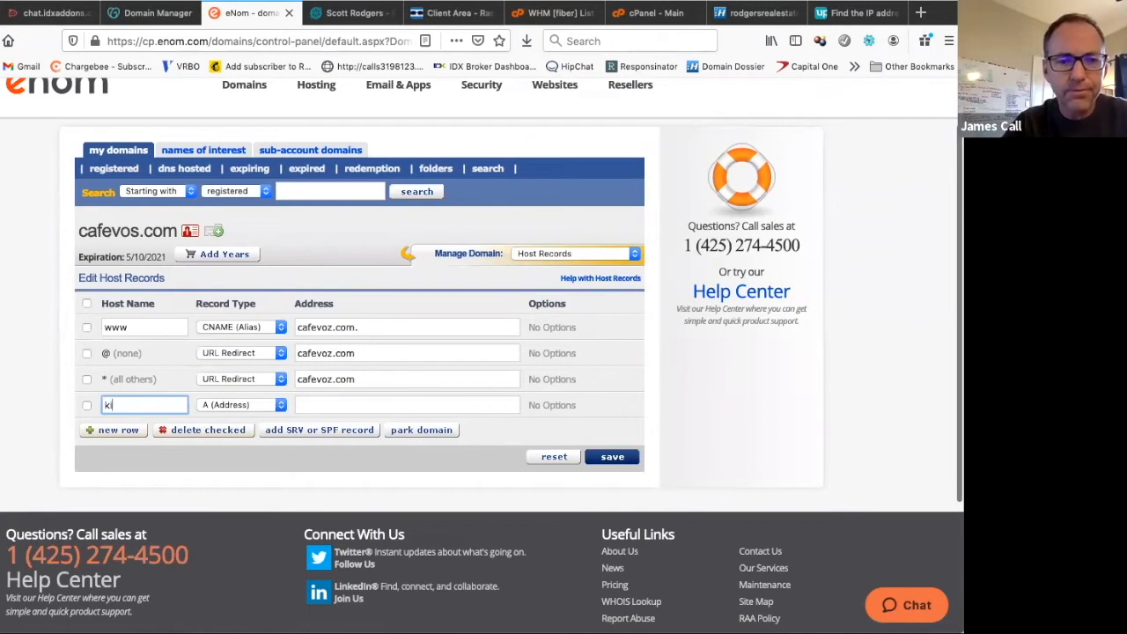
text(cks)
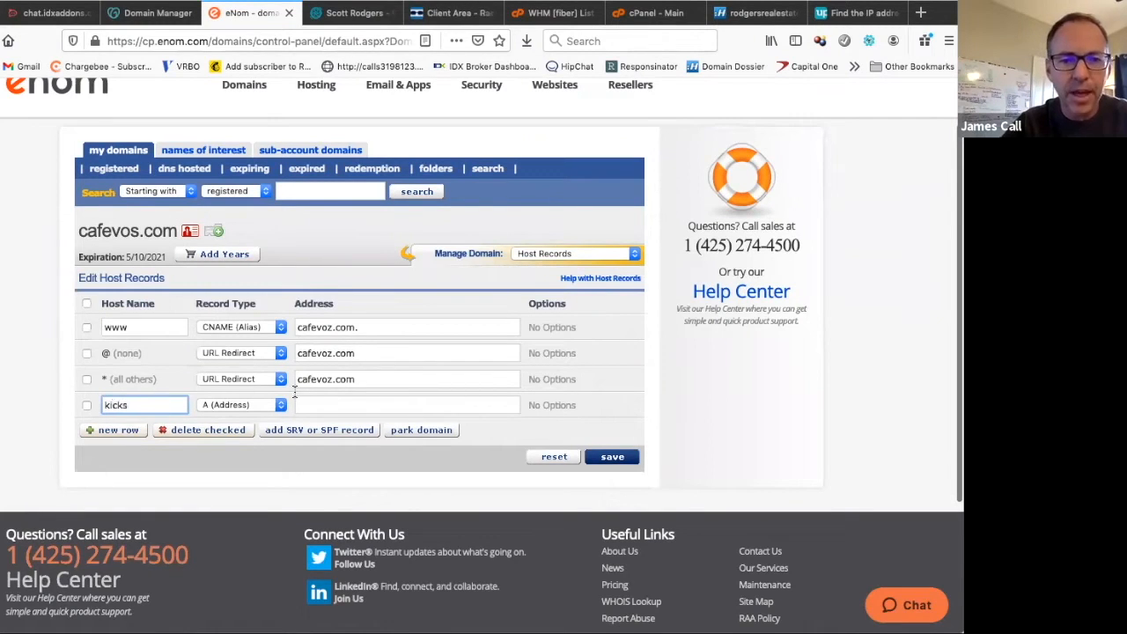
click(407, 403)
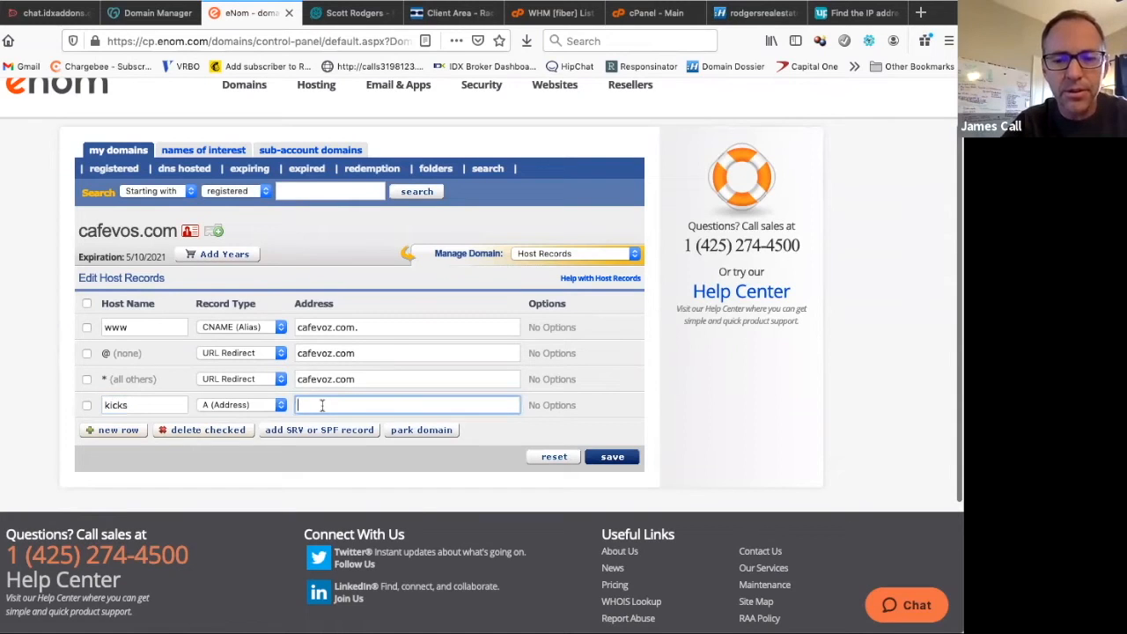
text(50.142.14.)
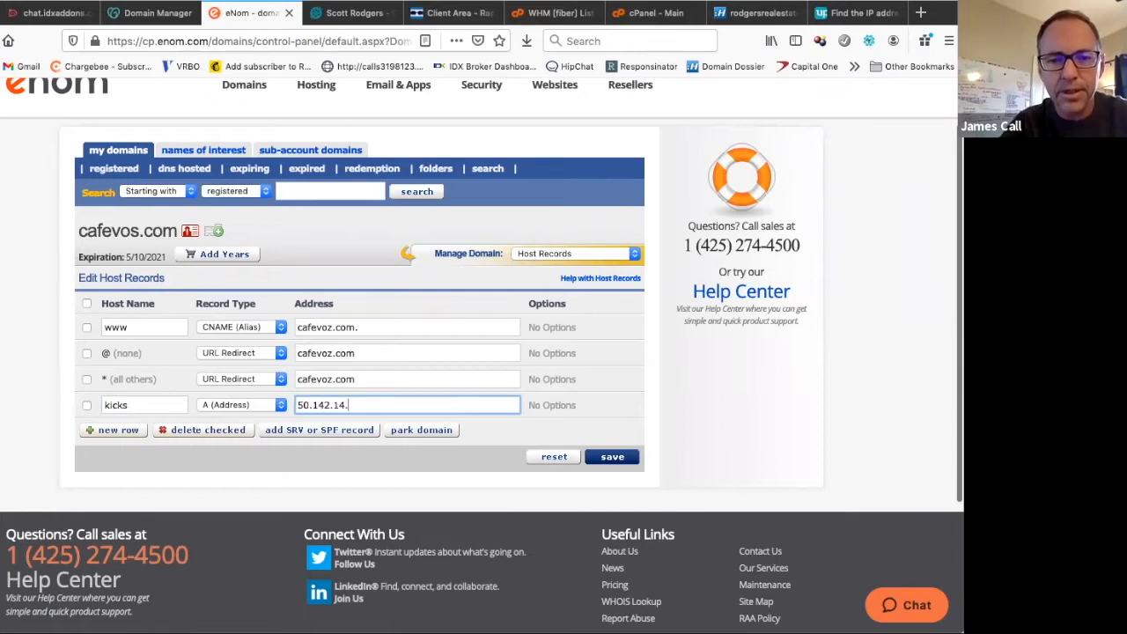
text(53)
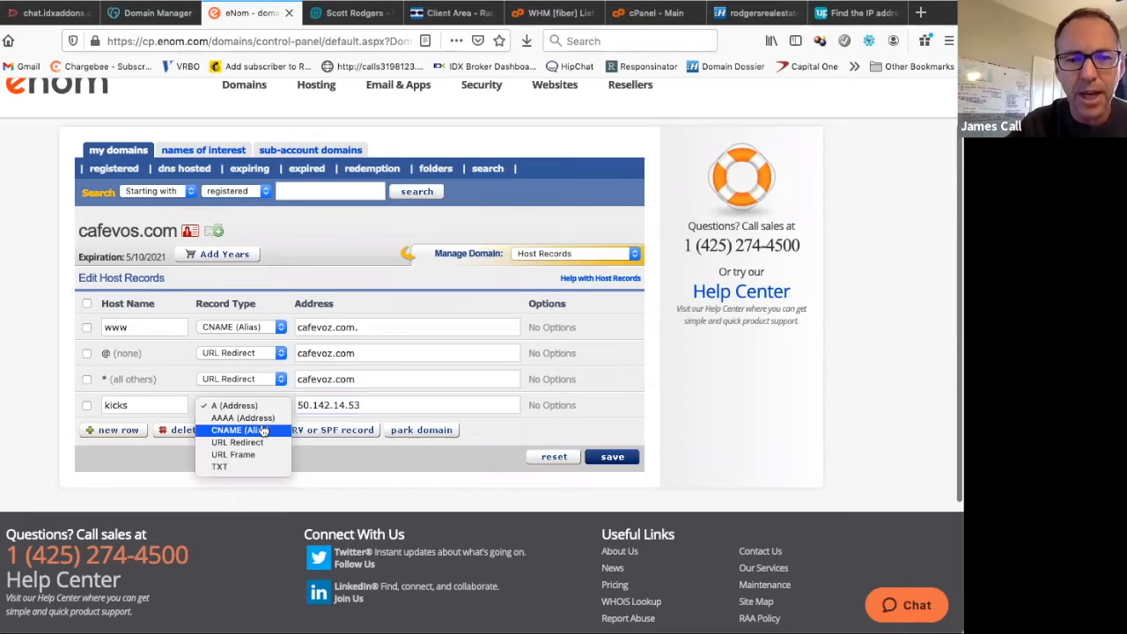
click(243, 429)
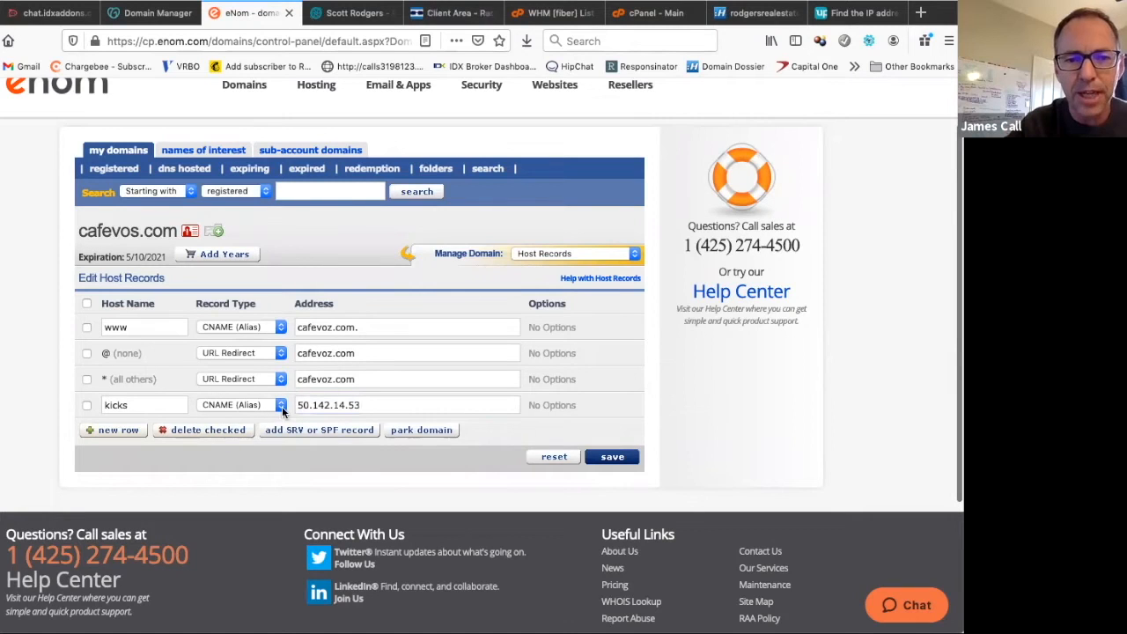
text(subd)
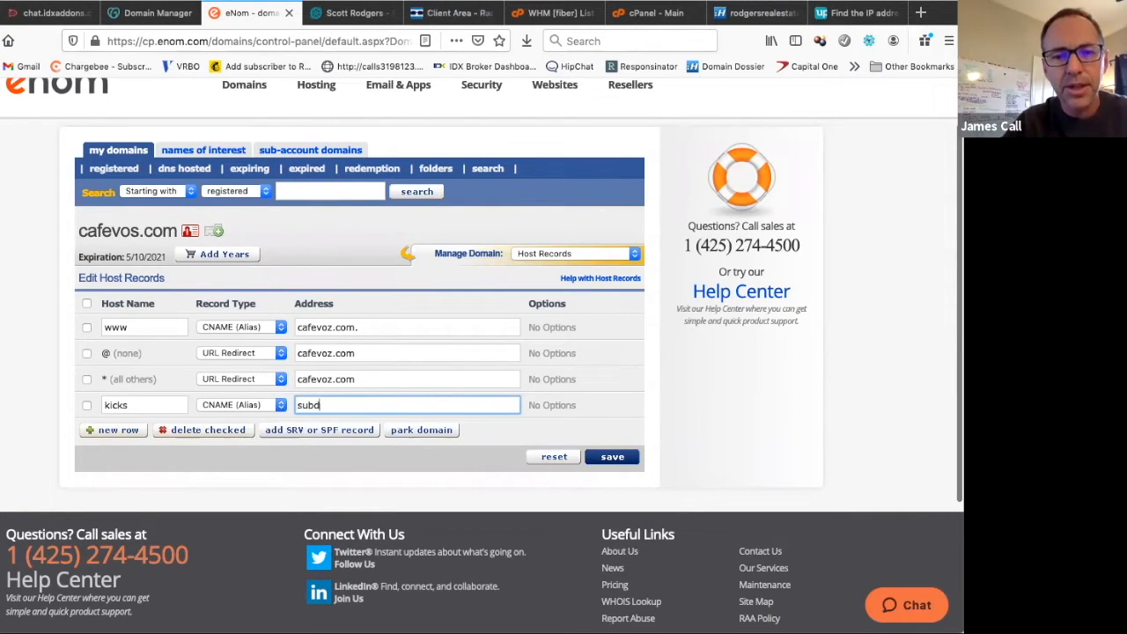
text(omains)
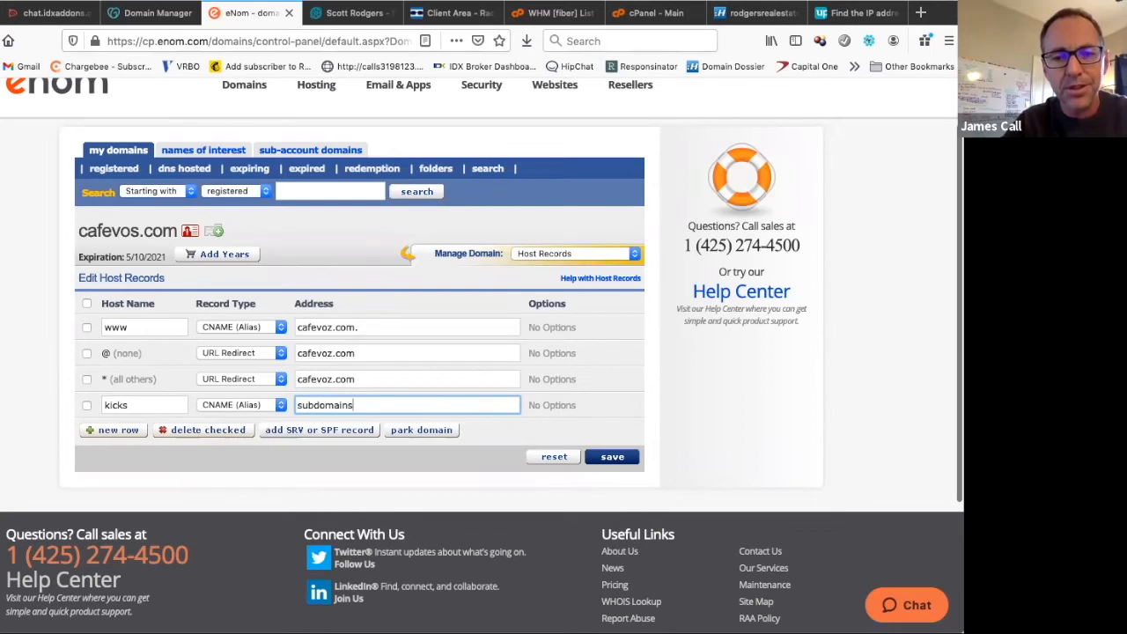
text(.idxbroker.com)
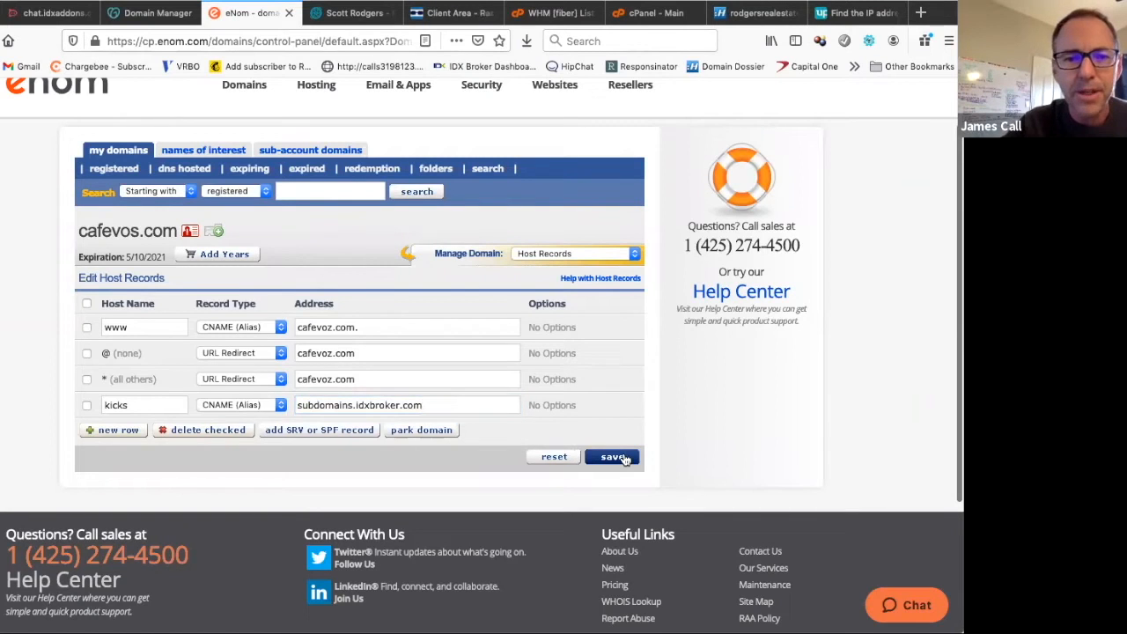
click(613, 456)
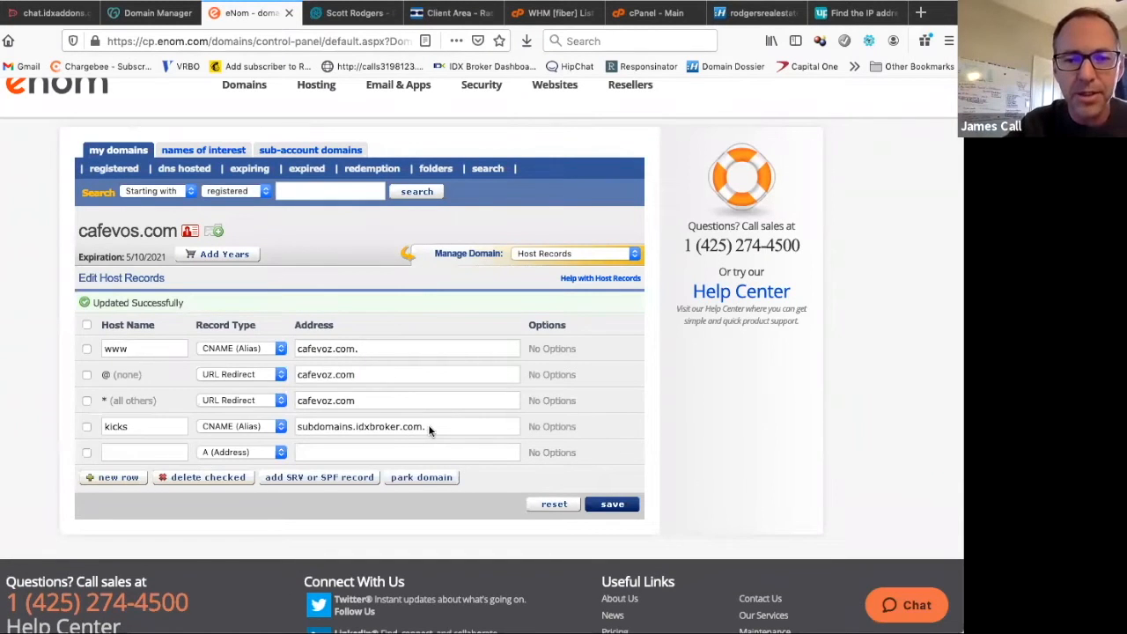
Test kicks.cafevos.com in a new tab, then return to the eNom host records.
click(406, 426)
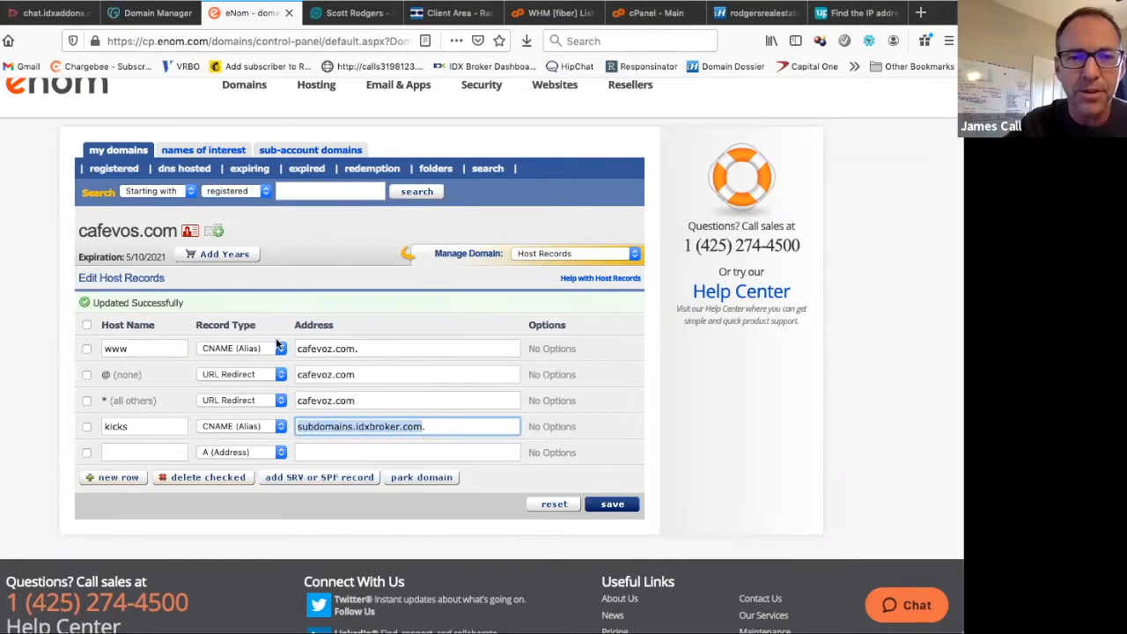
mouse_move(243, 185)
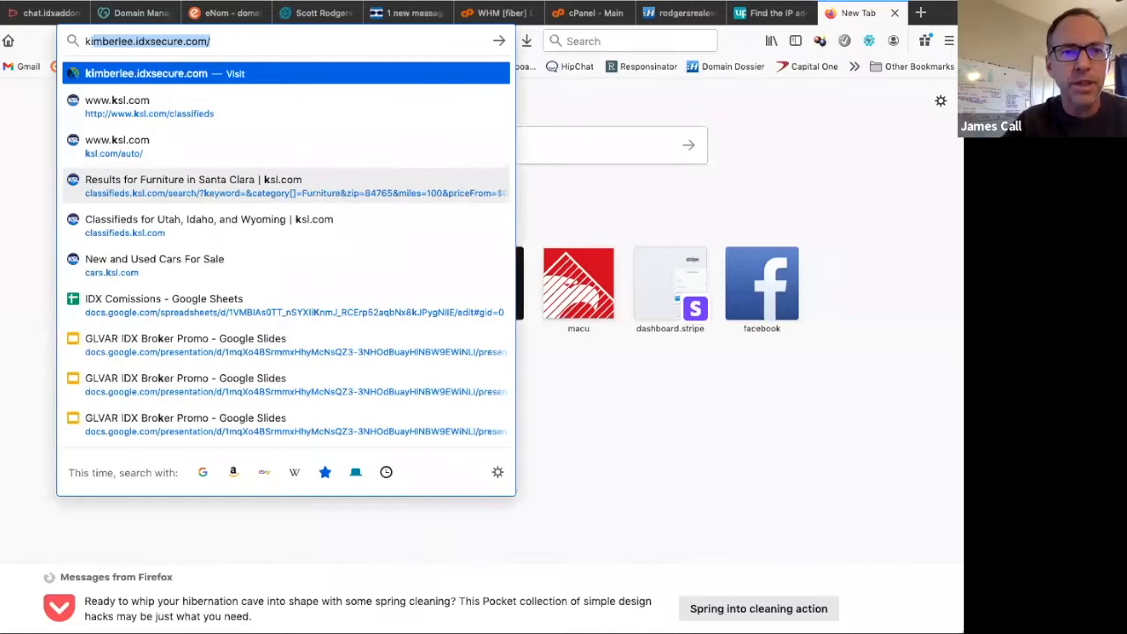
text(kicks.cafevos)
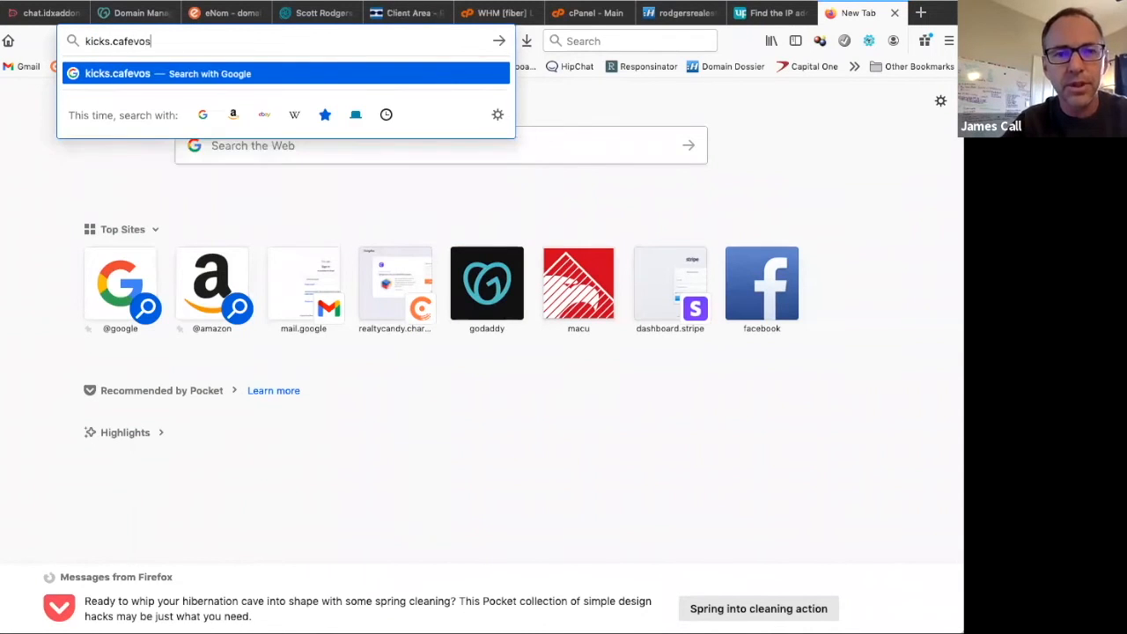
text(.com)
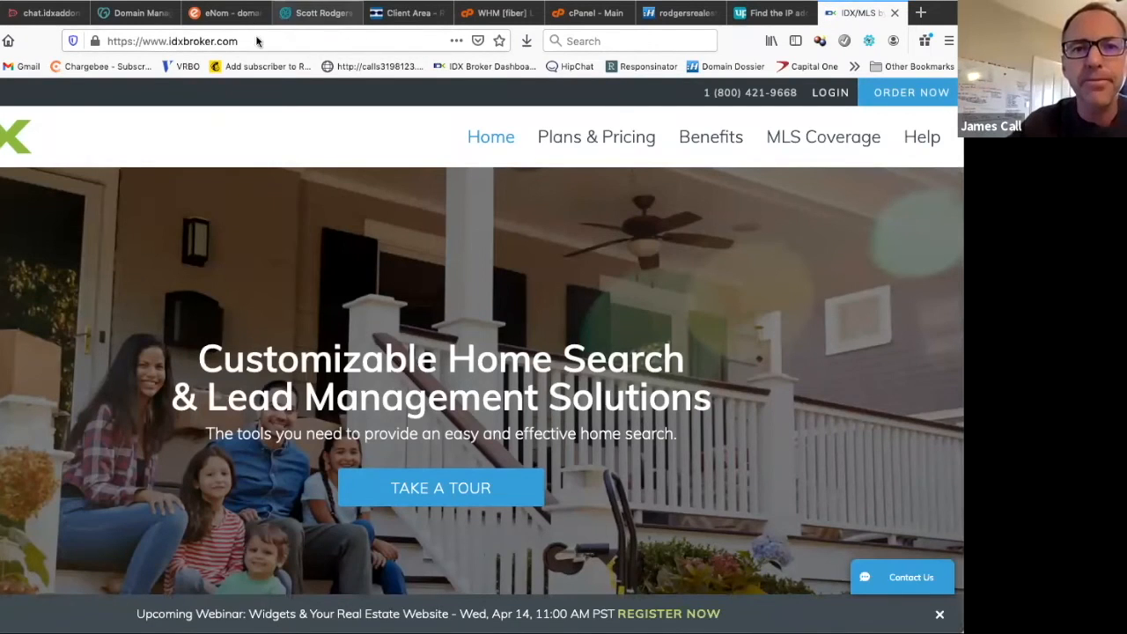
click(225, 12)
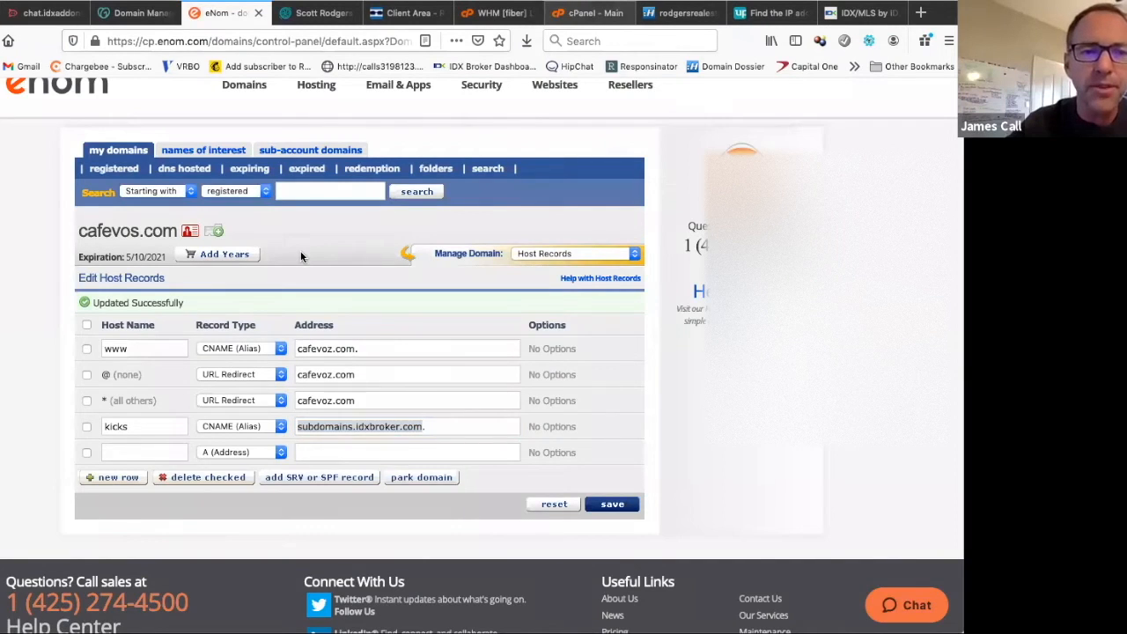
Bring the cPanel home page to its Domains tools section.
click(588, 12)
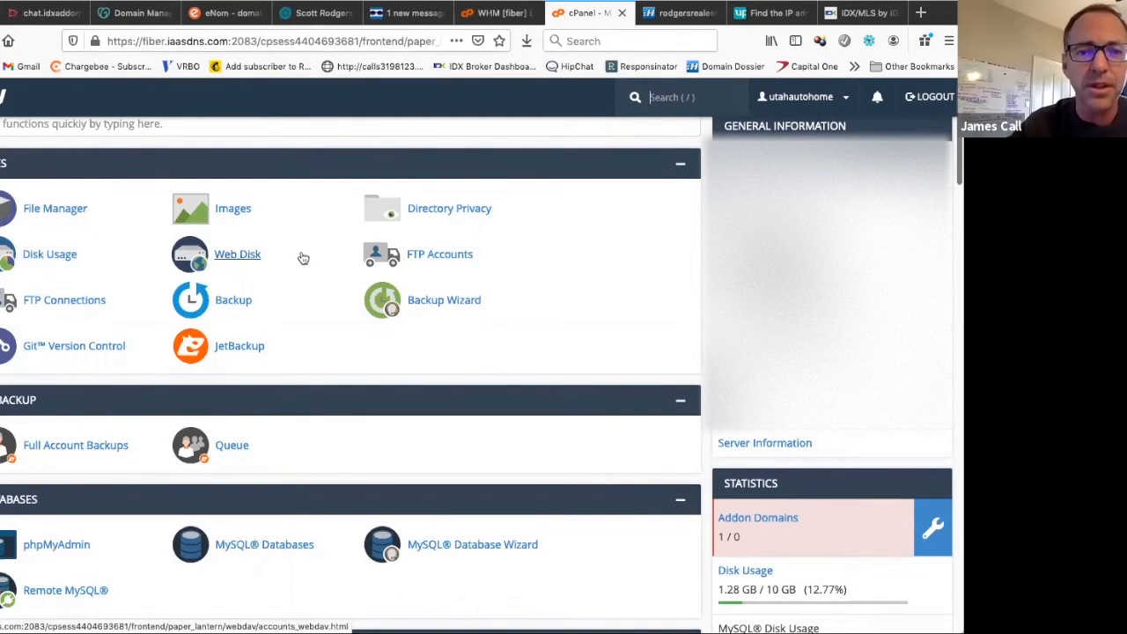
scroll(down, 3)
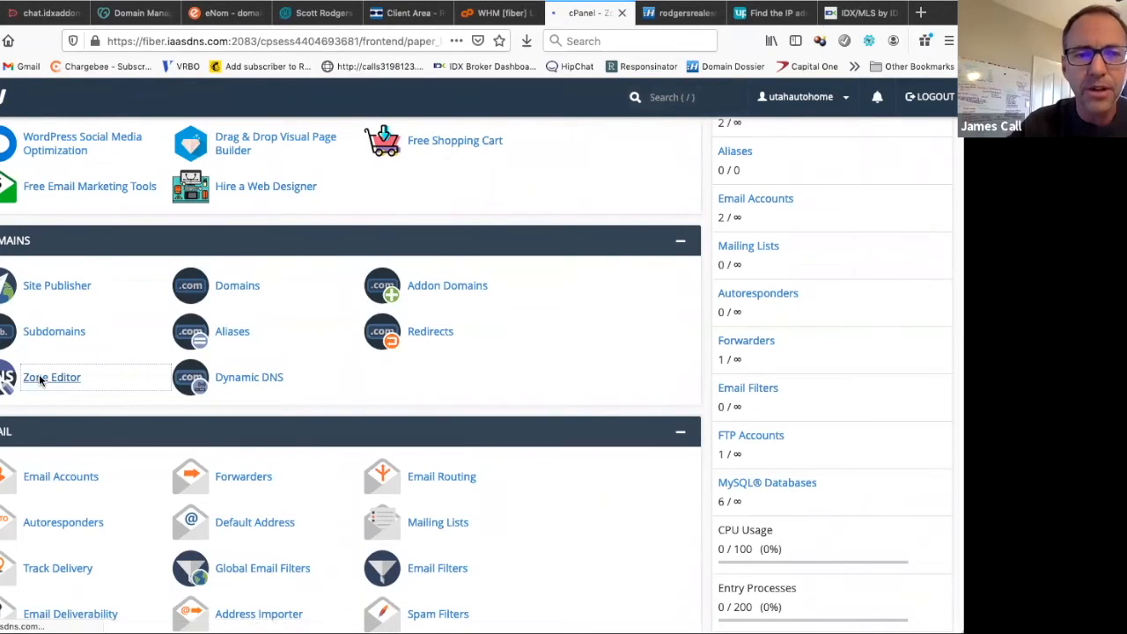
In Zone Editor, add a kicks CNAME record for utahbim.com pointing to subdomains.idxbroker.com.
click(51, 377)
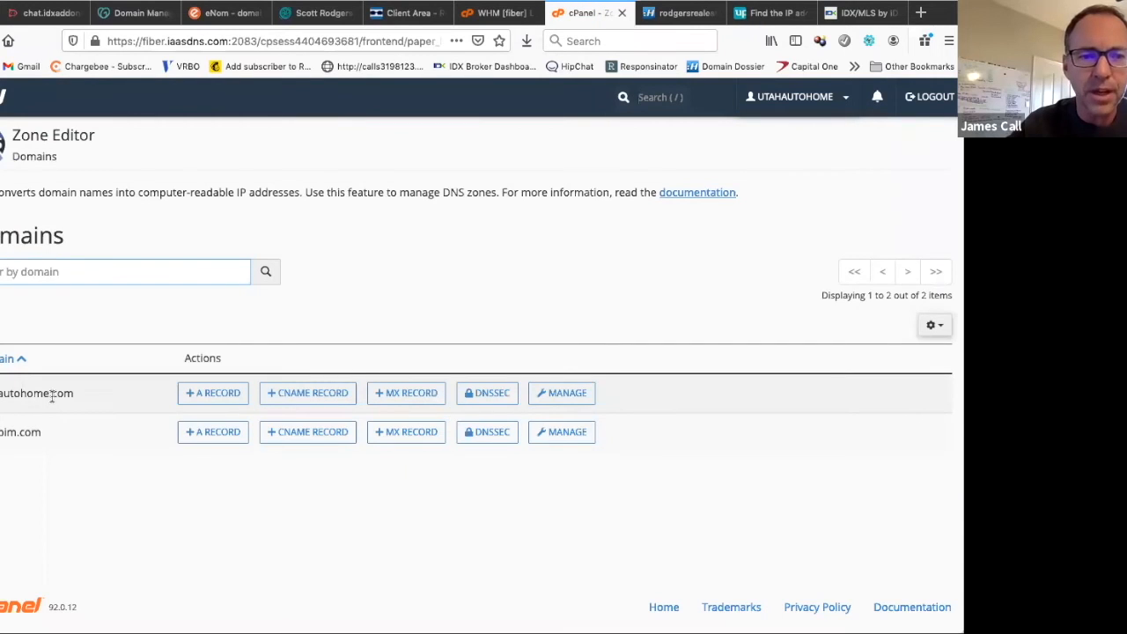
mouse_move(306, 392)
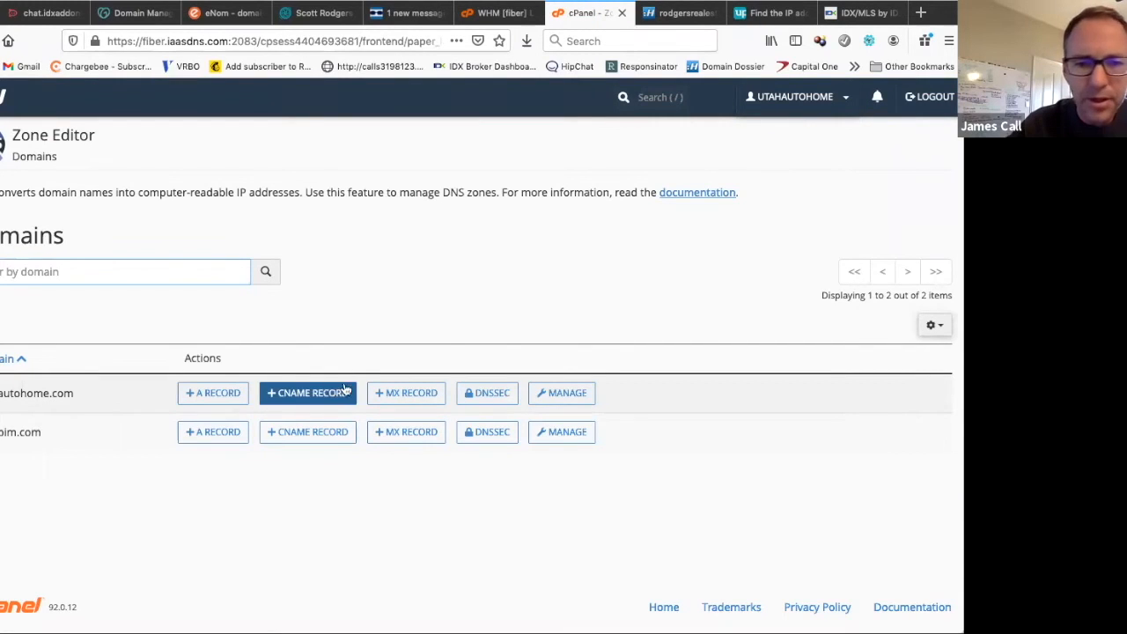
mouse_move(306, 431)
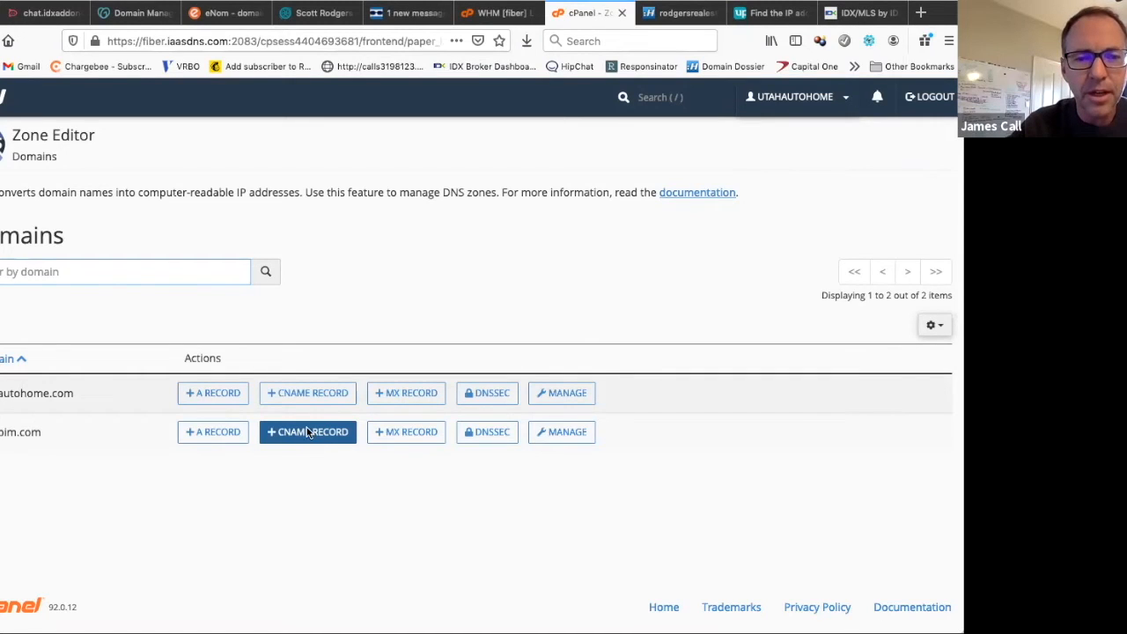
click(306, 431)
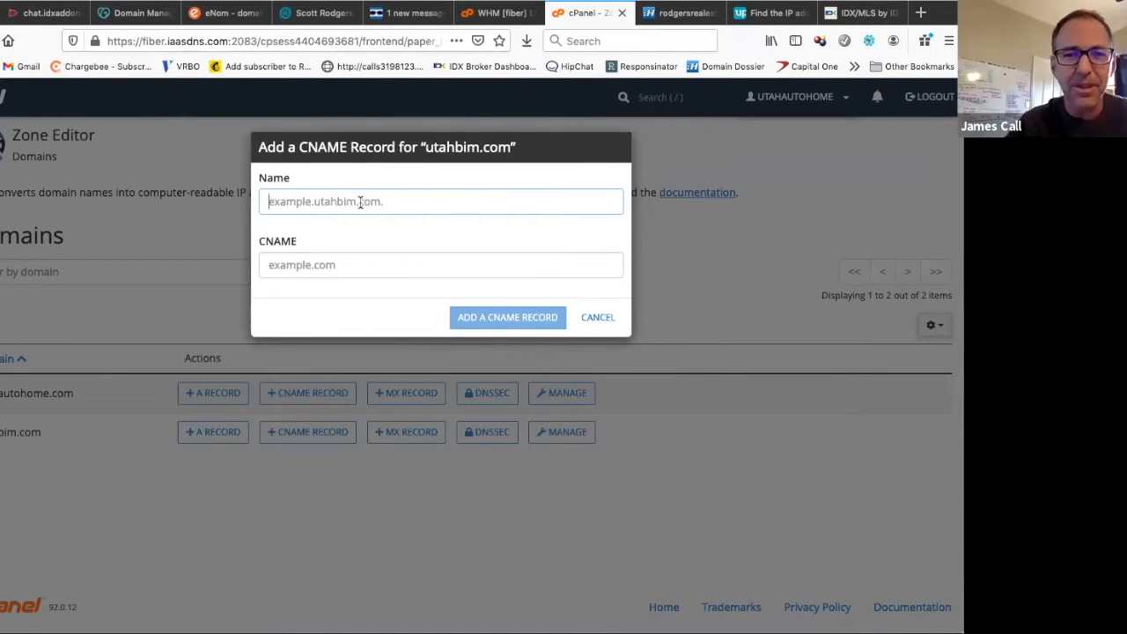
text(kicks.utahbim.com.)
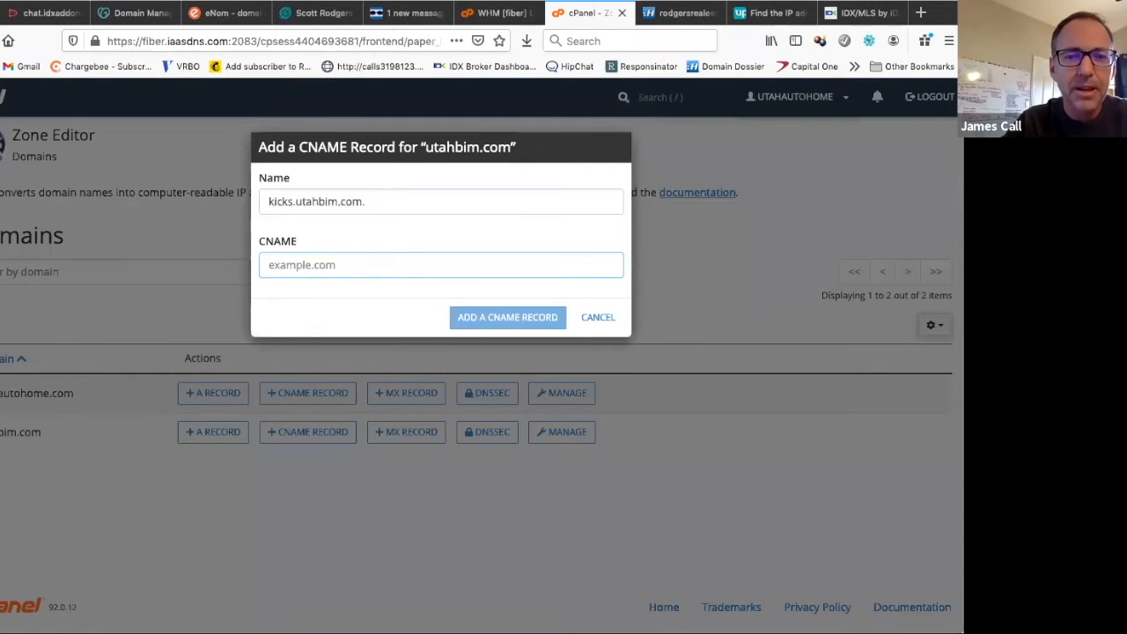
text(subdomains.co)
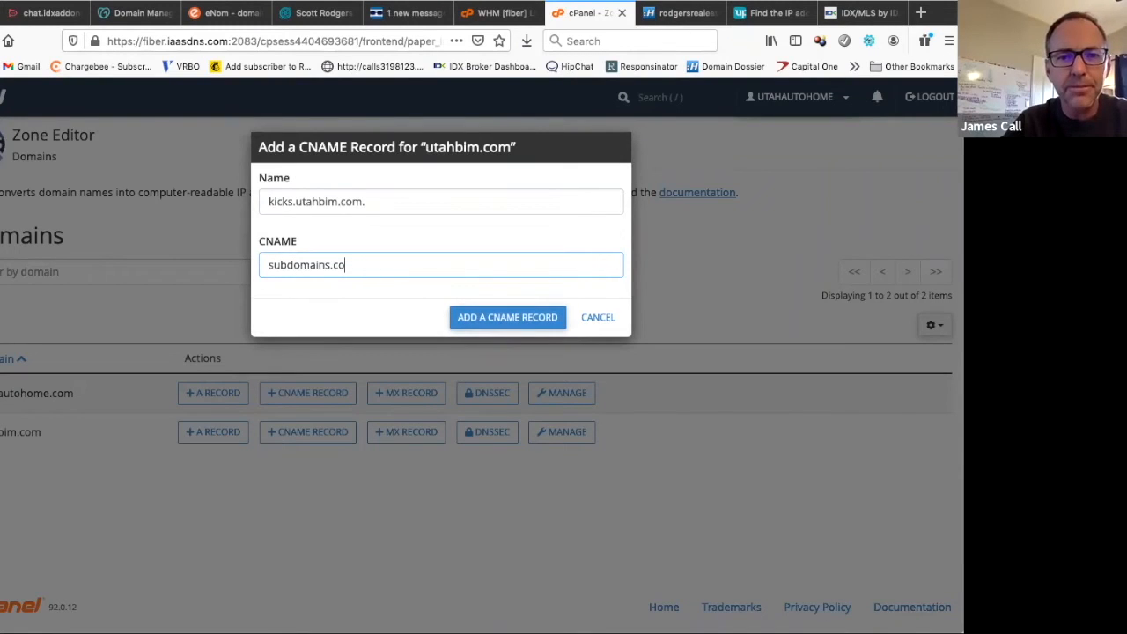
text(m.idxbroker.com)
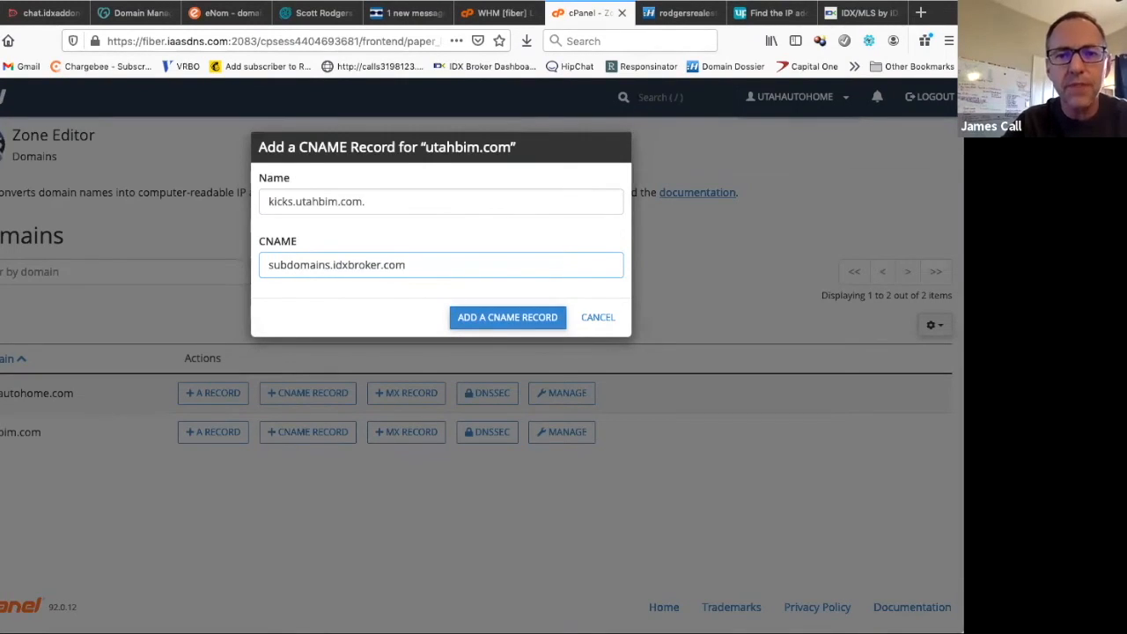
click(507, 317)
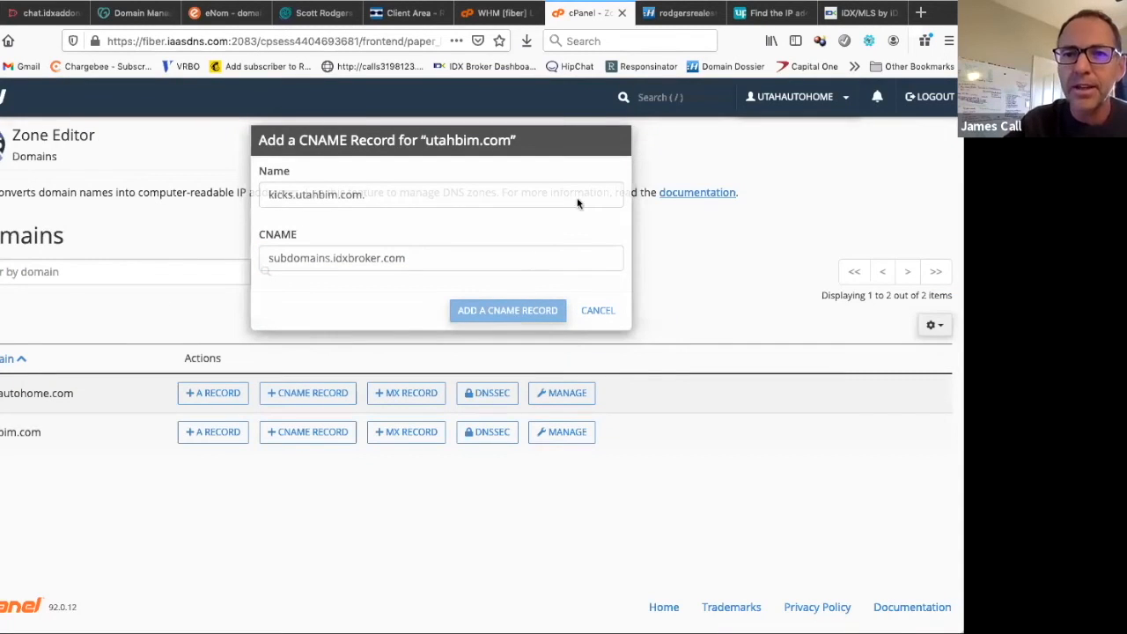
Visit kicks.utahbim.com in the browser to test the new subdomain.
click(506, 310)
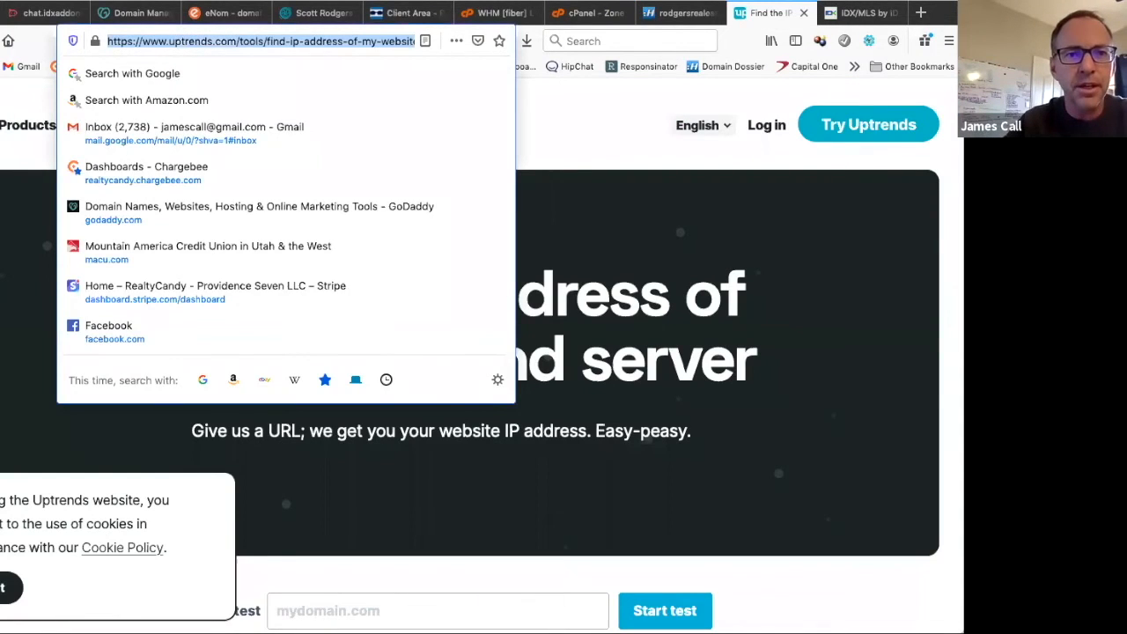
text(kicks.)
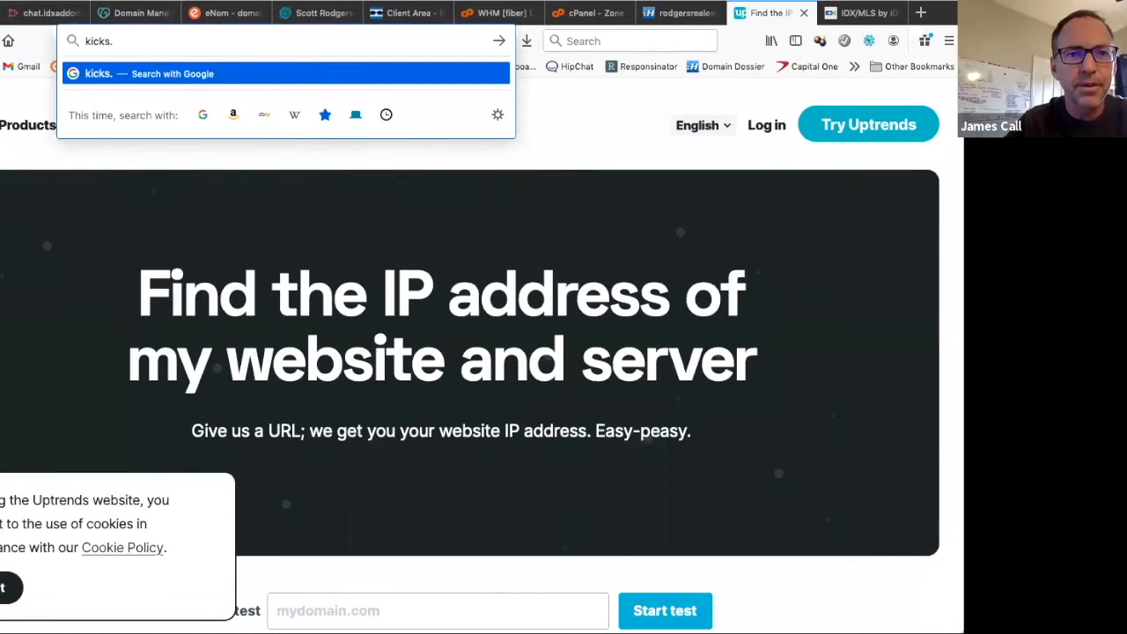
text(utahbim.com/cgi-sys/defaultwebpage.cgi)
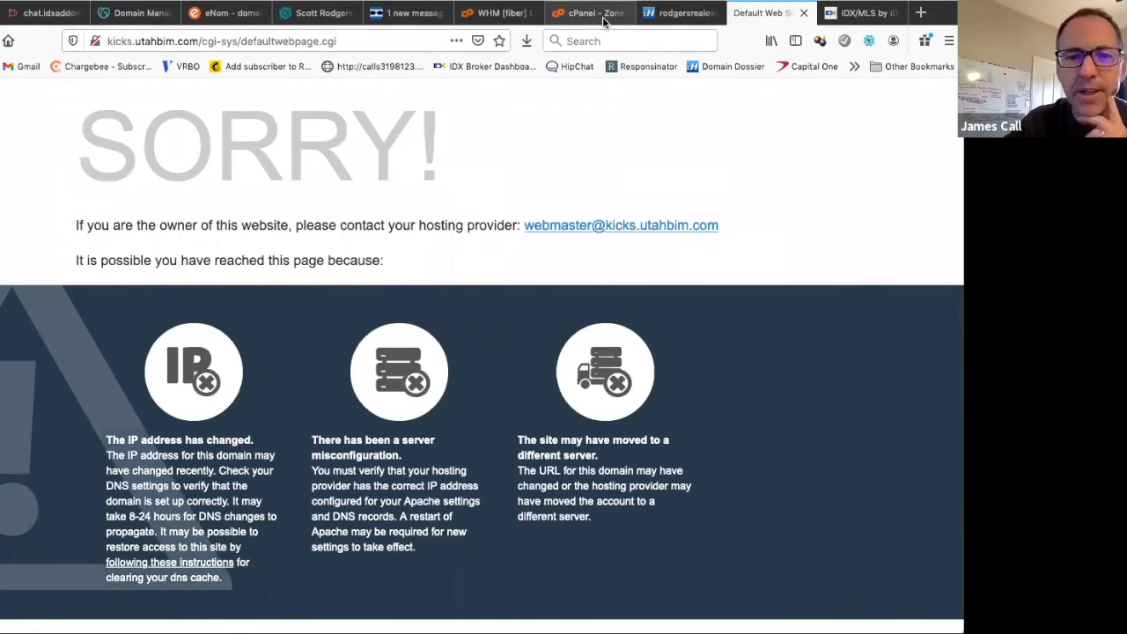
View the utahbim.com zone records in cPanel to confirm the kicks CNAME.
click(588, 12)
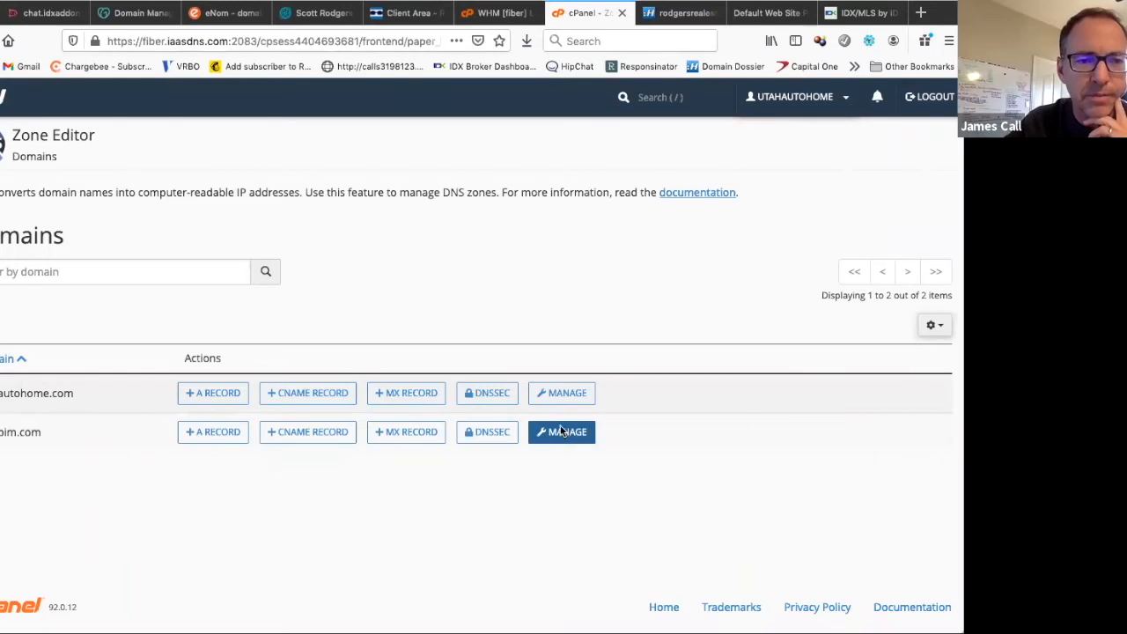
click(562, 431)
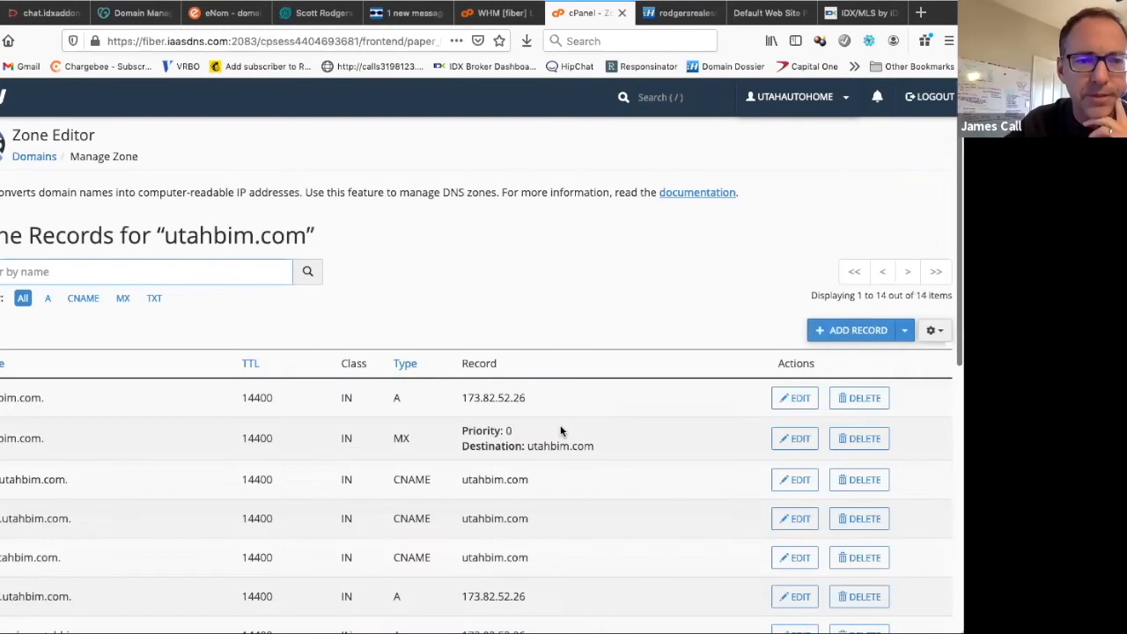
scroll(down, 3)
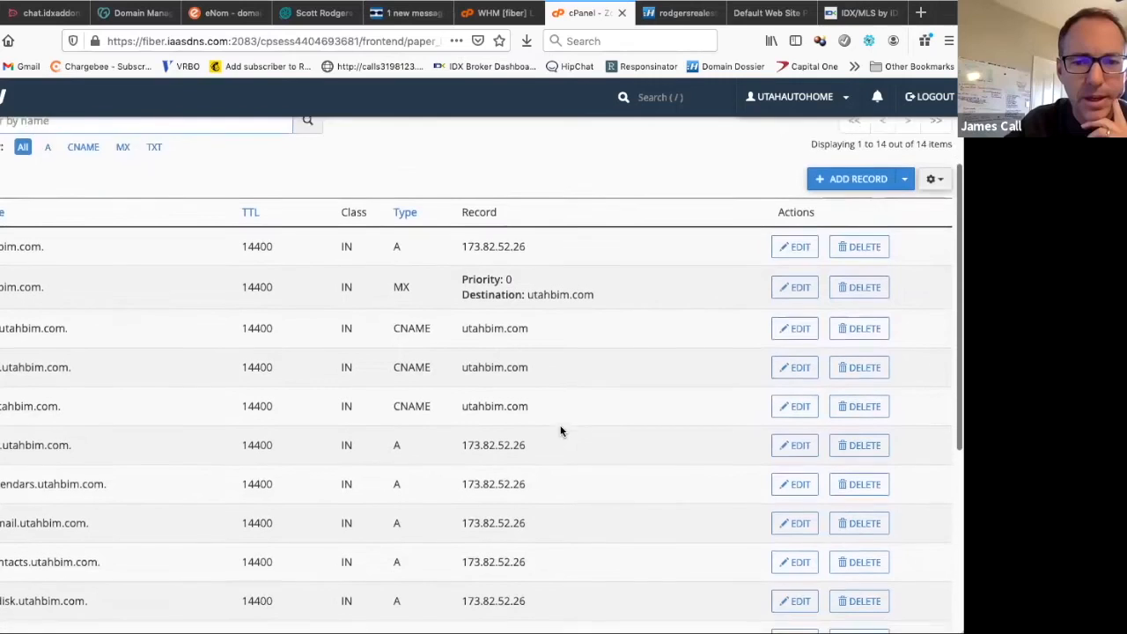
scroll(down, 3)
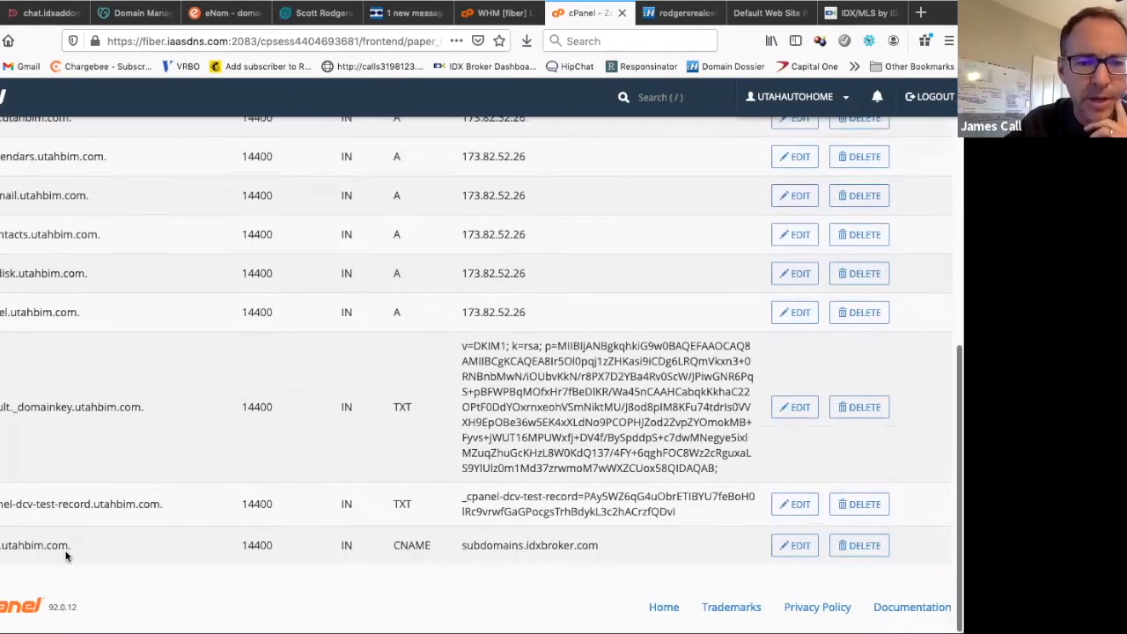
mouse_move(69, 544)
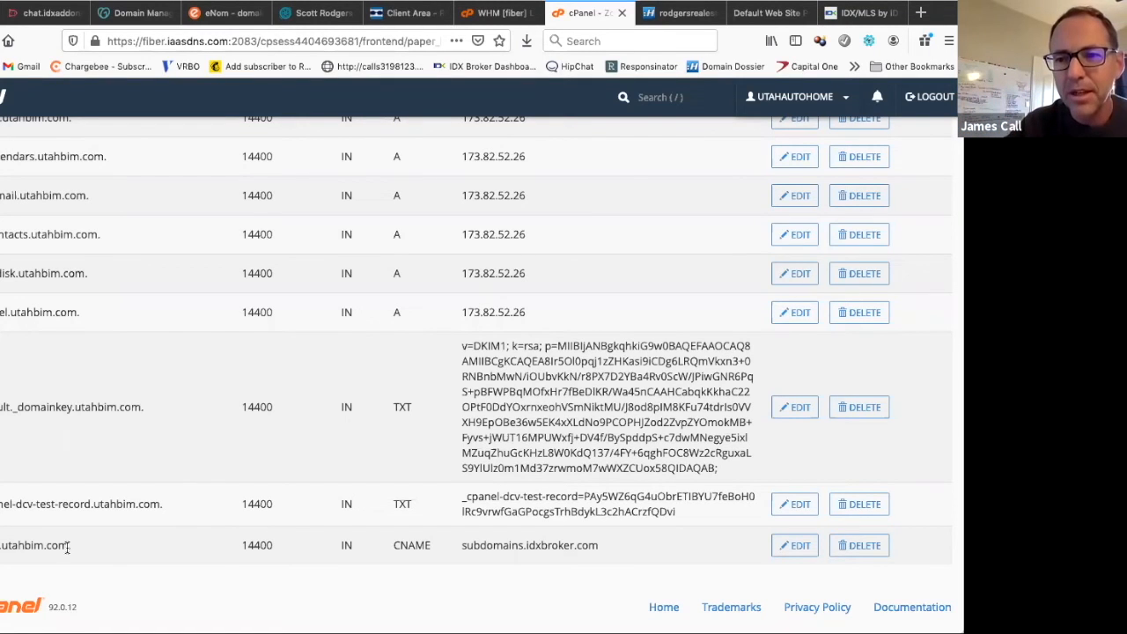
mouse_move(21, 250)
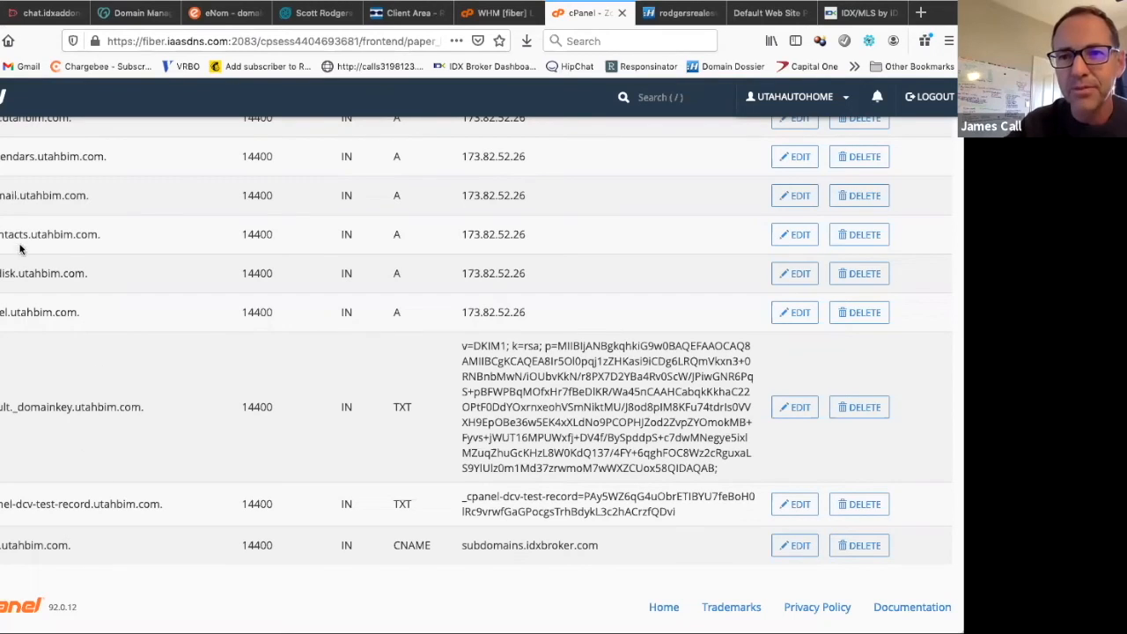
mouse_move(308, 84)
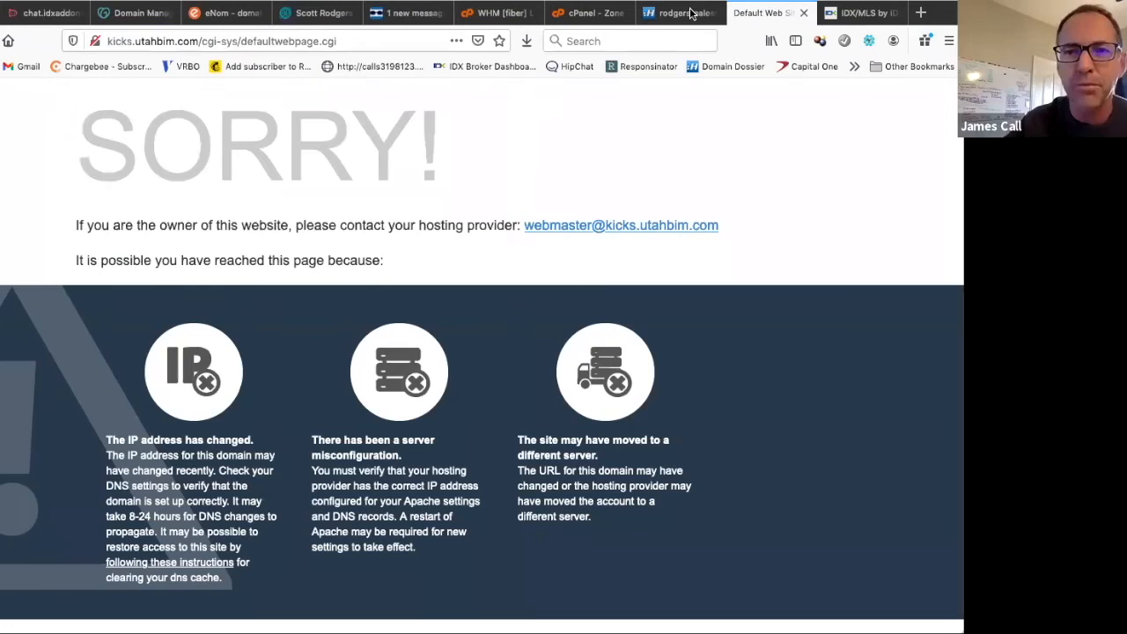
Run a Domain Dossier DNS lookup for kicks.utahbim.com and review its A record to 173.82.52.26.
click(678, 12)
text(k)
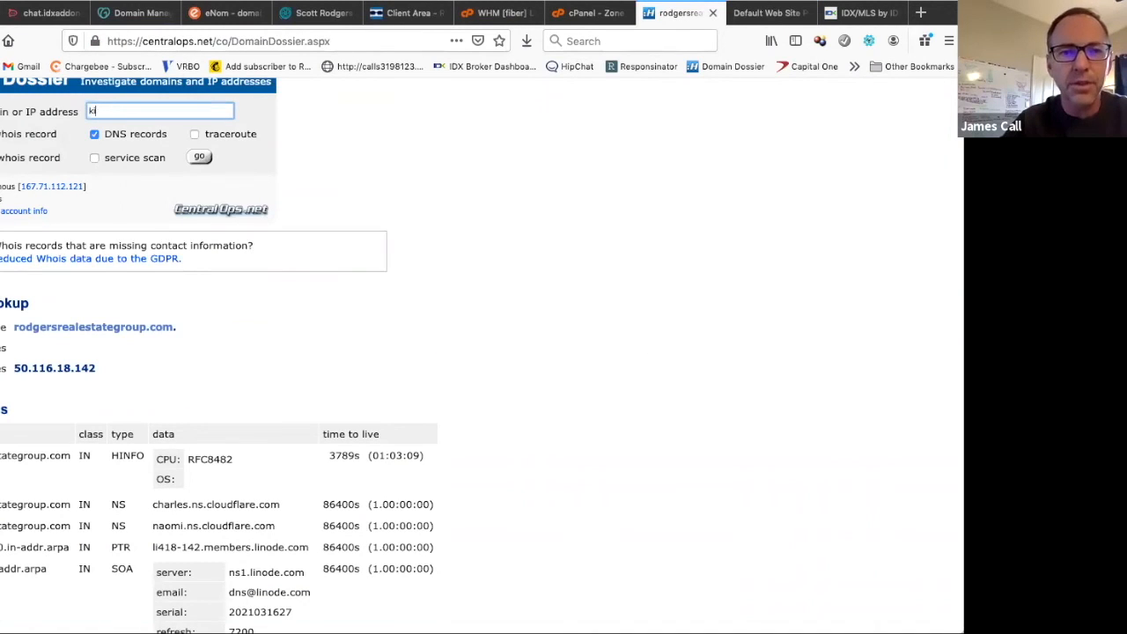
text(icks.utah)
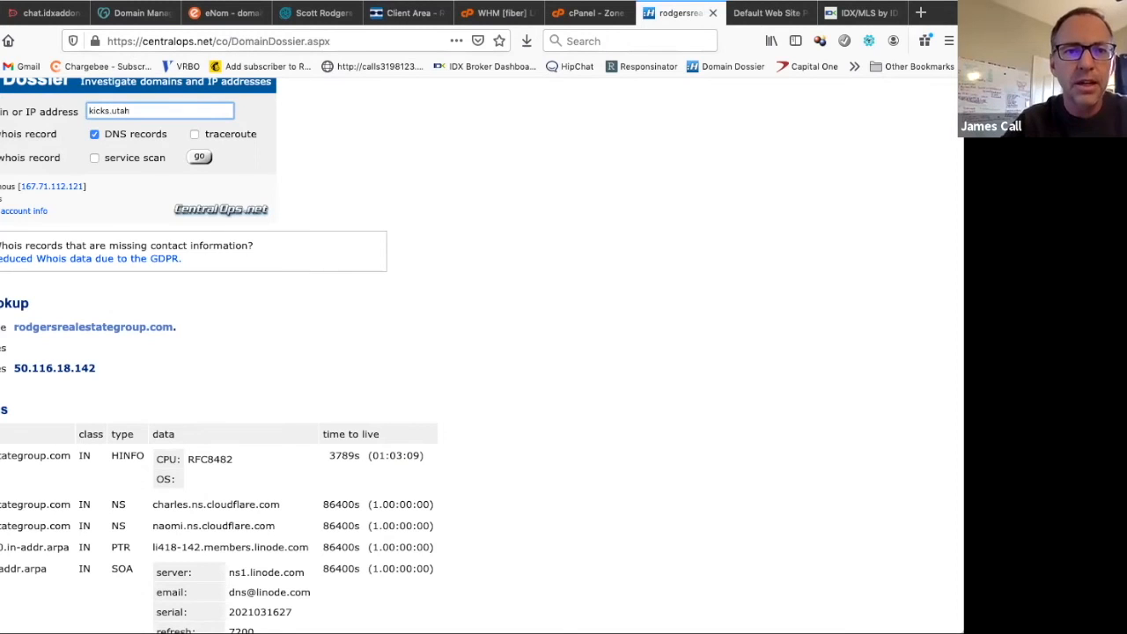
text(b)
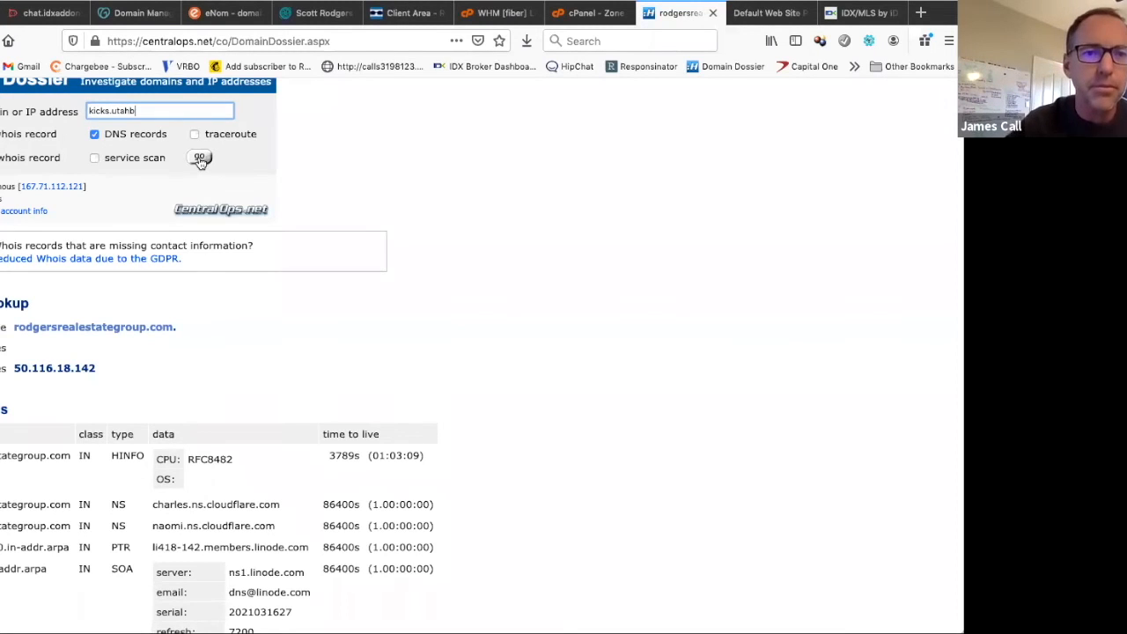
click(199, 158)
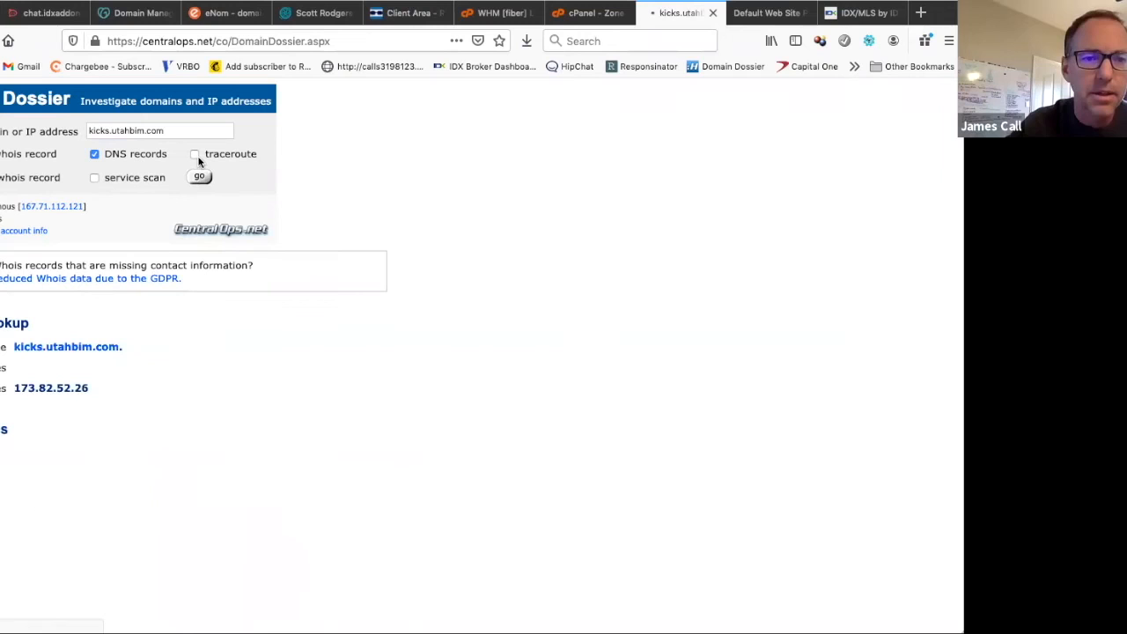
scroll(down, 3)
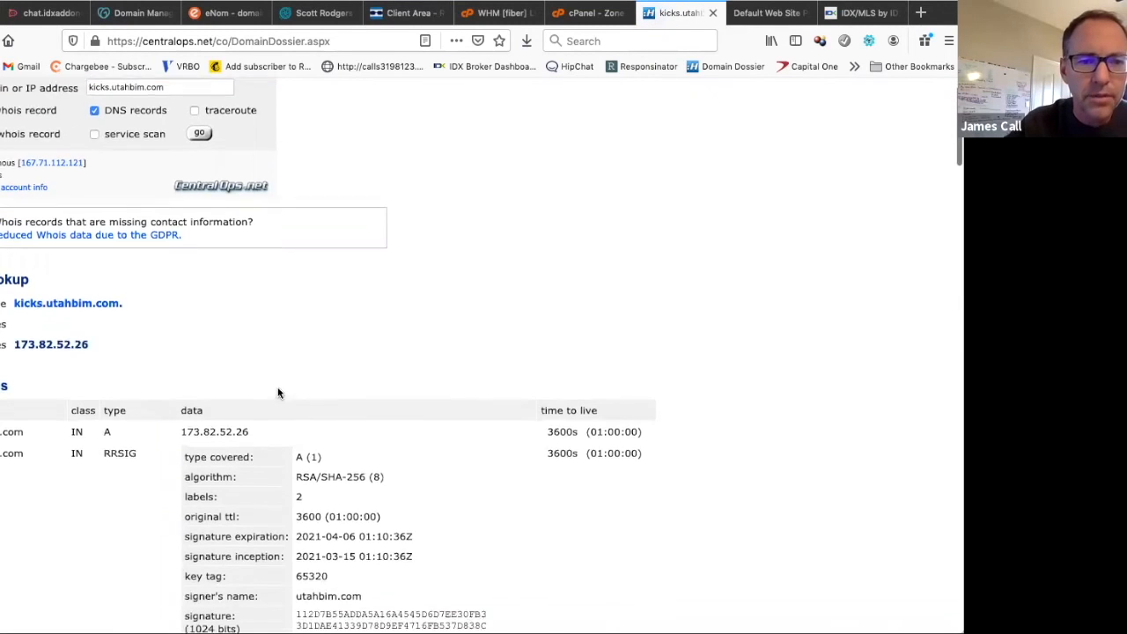
scroll(down, 3)
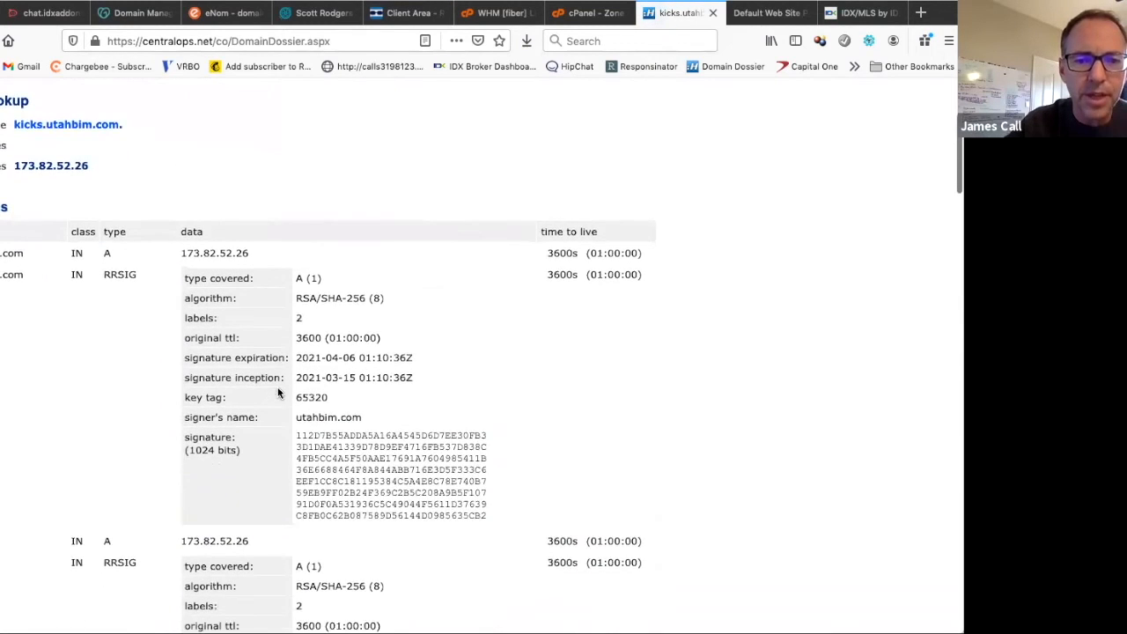
scroll(down, 3)
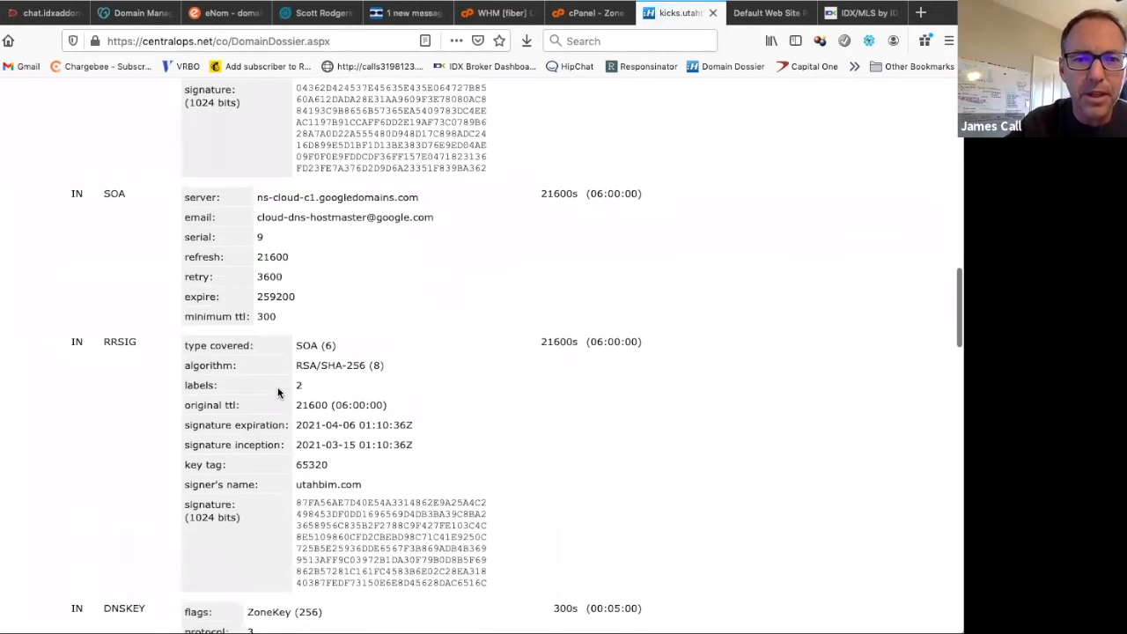
scroll(down, 3)
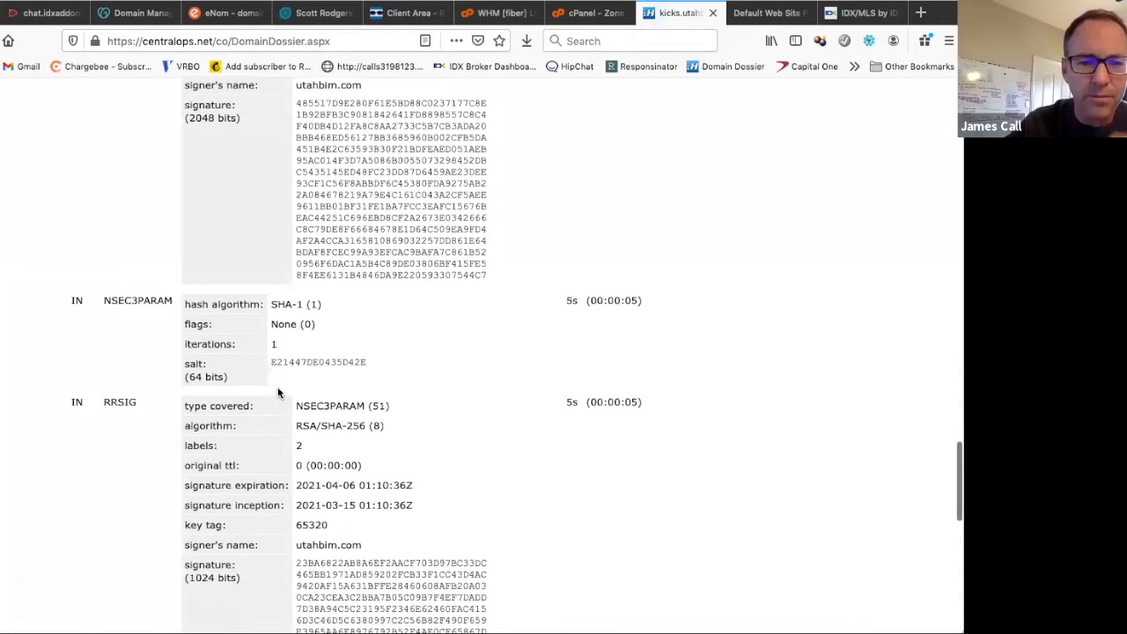
scroll(down, 3)
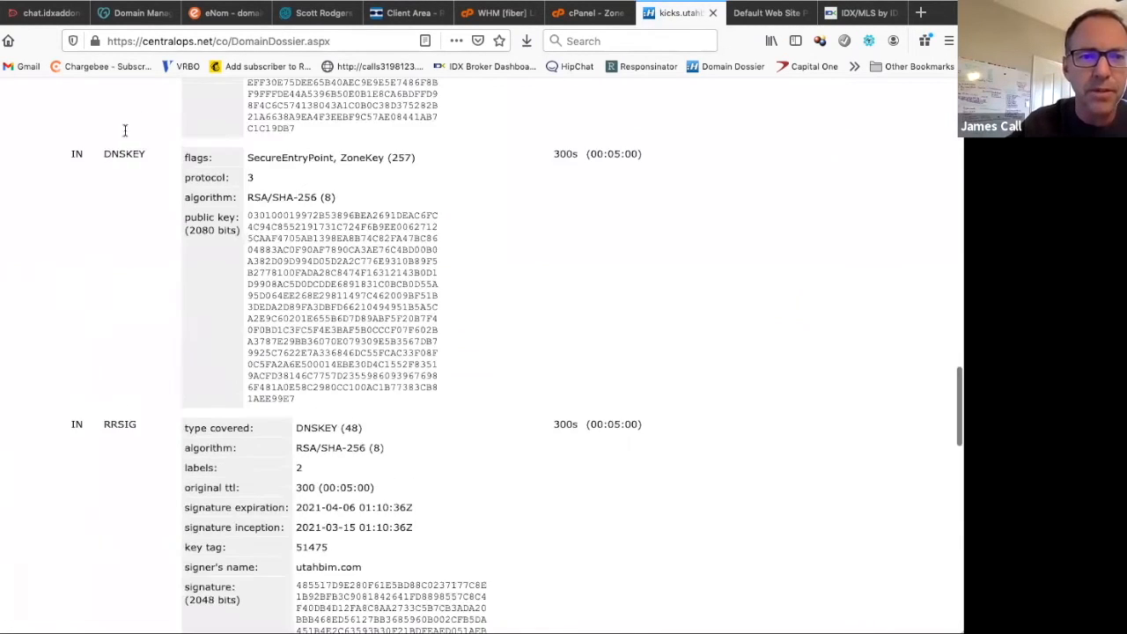
scroll(up, 3)
text(kicks.cafevos.com)
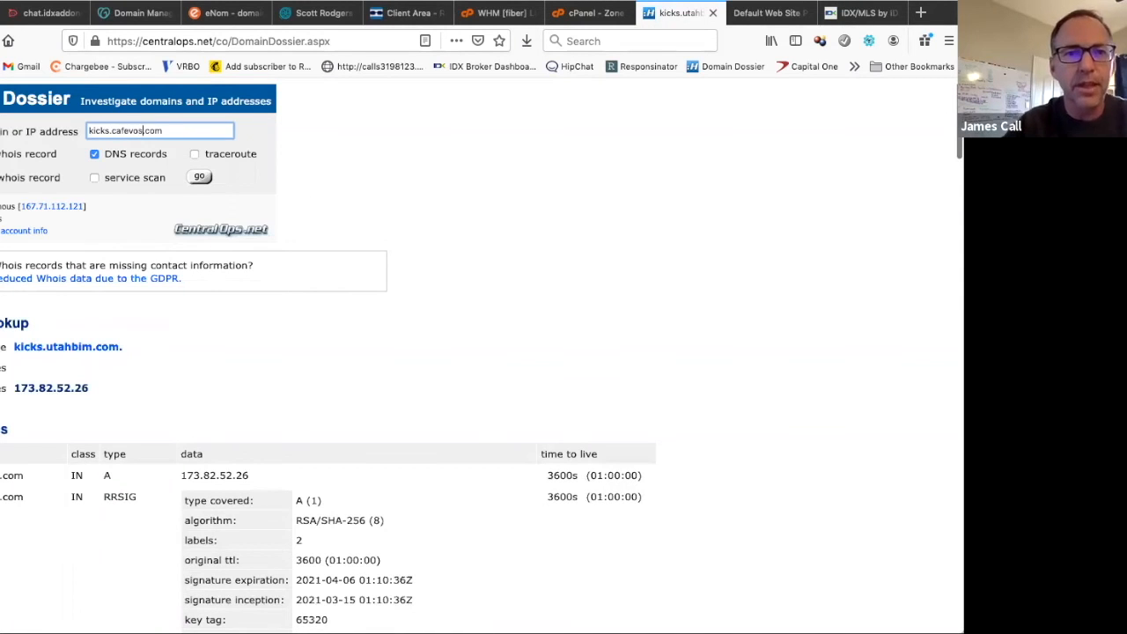
Run the kicks.cafevos.com lookup and review its alias to subdomains.idxbroker.com at 98.124.199.27.
click(199, 176)
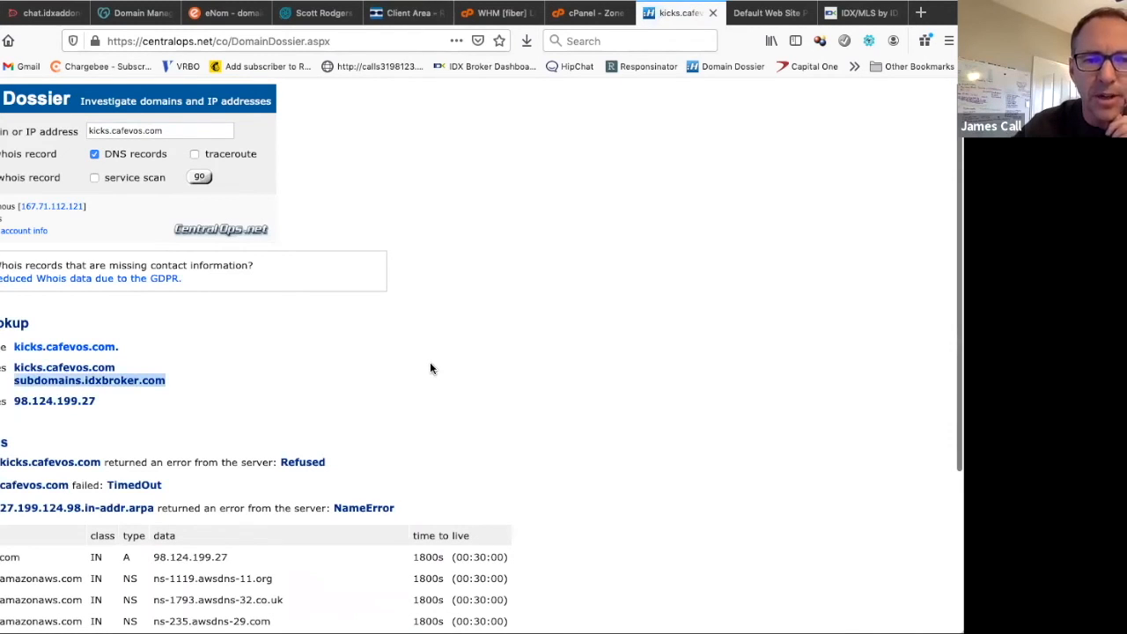
scroll(down, 3)
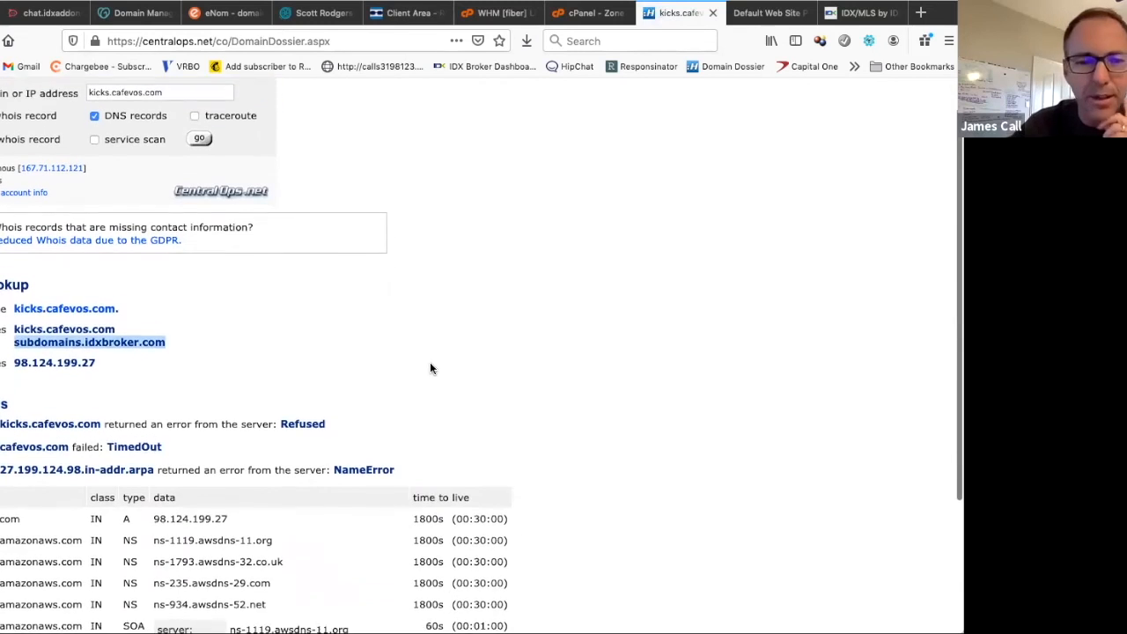
scroll(down, 3)
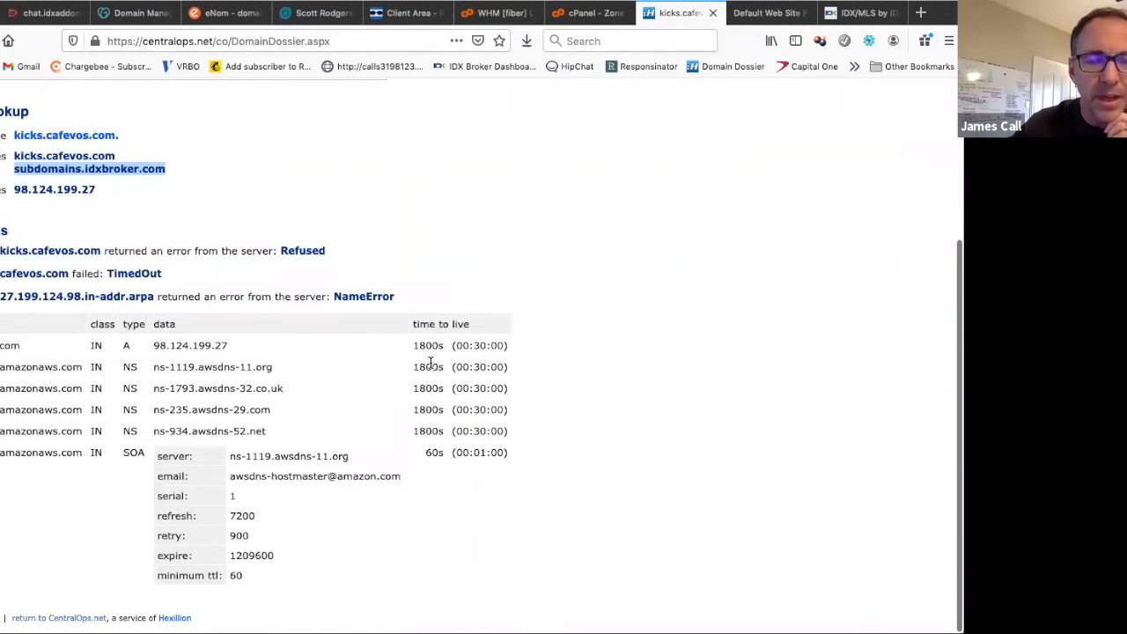
scroll(up, 3)
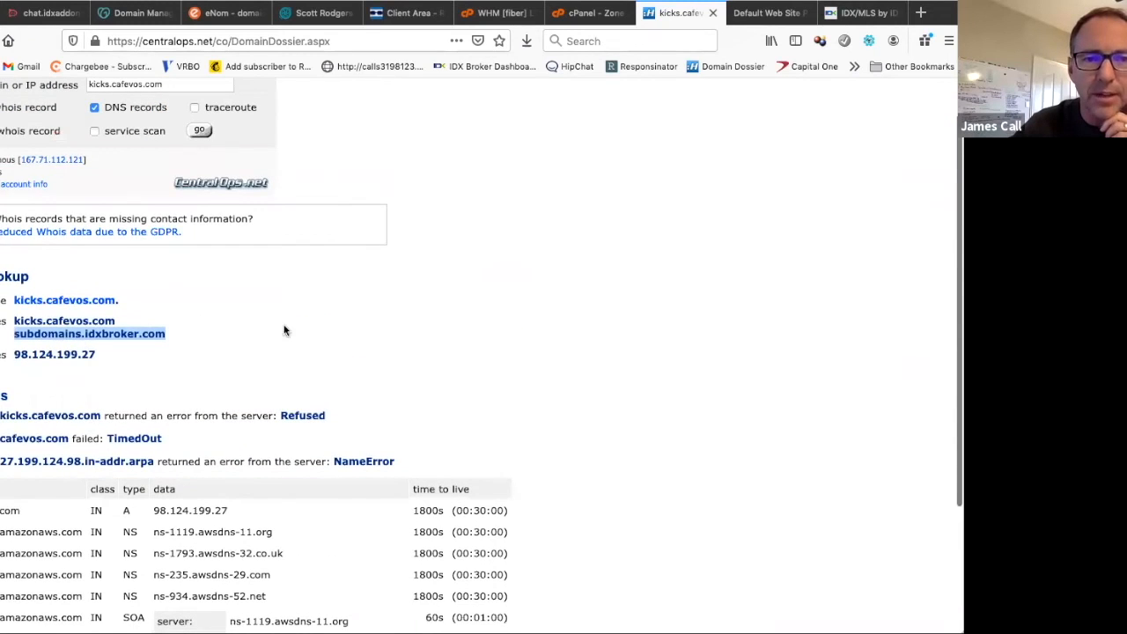
scroll(up, 3)
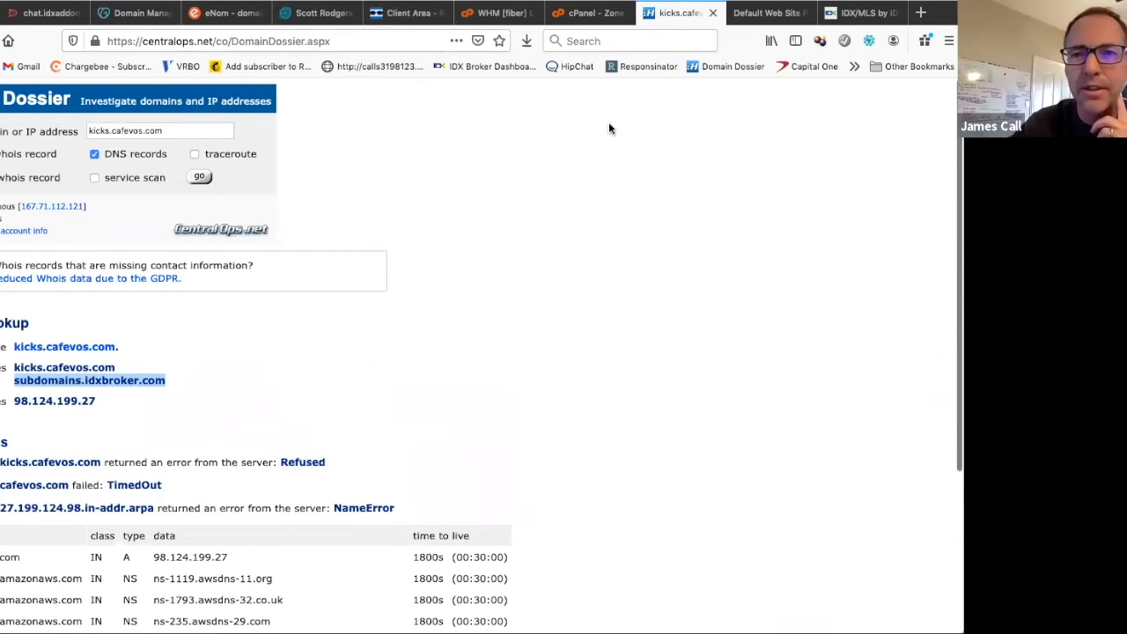
mouse_move(588, 12)
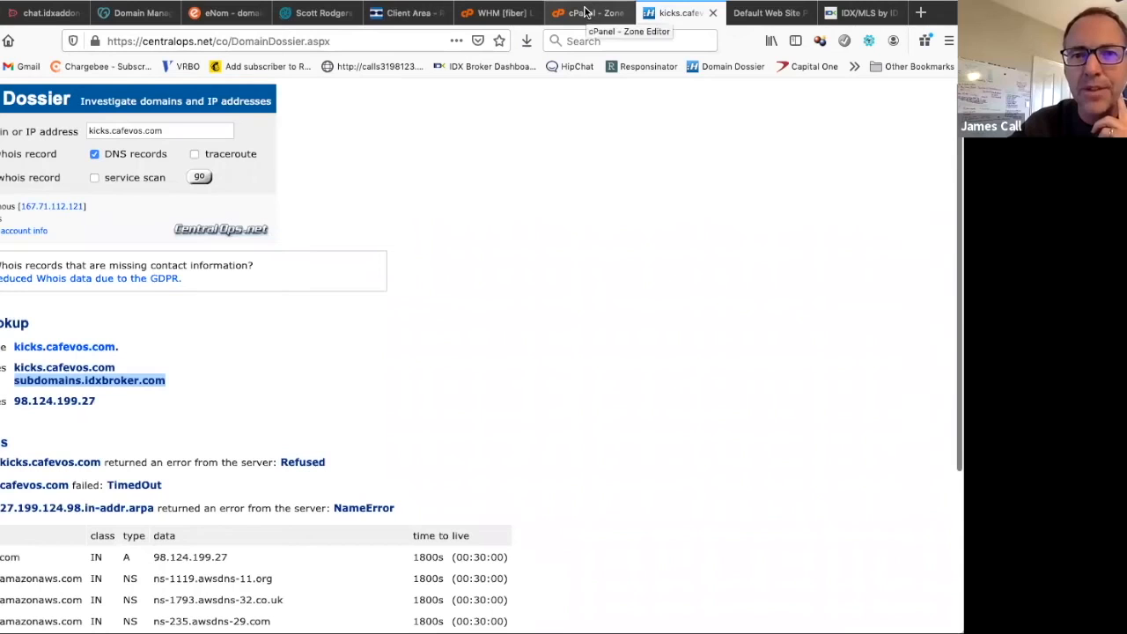
mouse_move(137, 21)
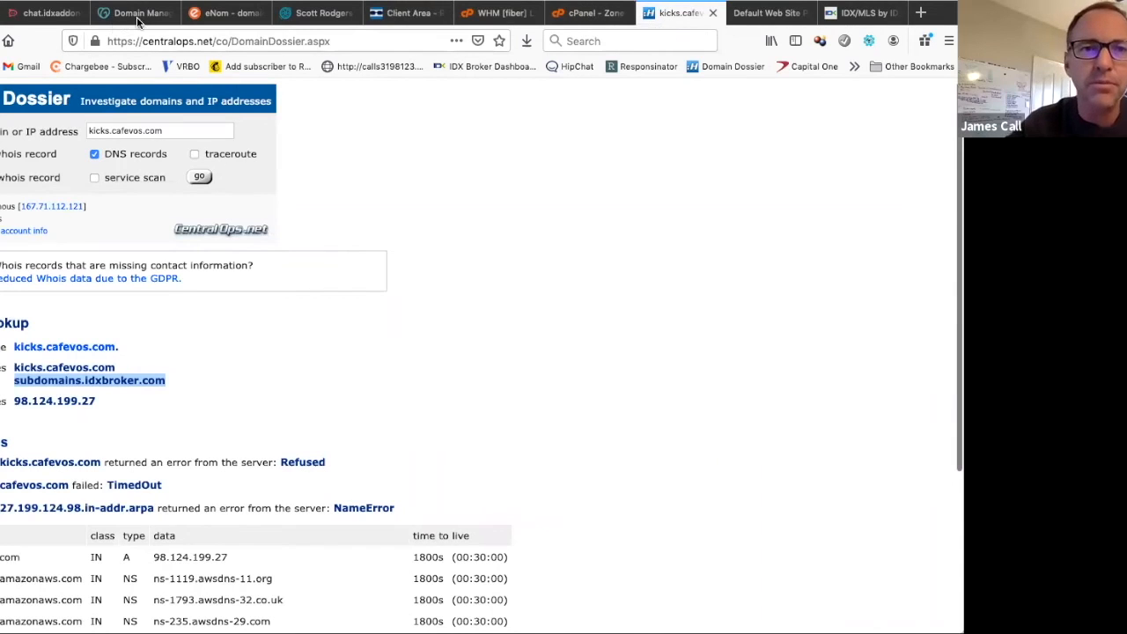
Visit GoDaddy DNS Management's domain search, then switch to the IDX Broker dashboard.
click(132, 12)
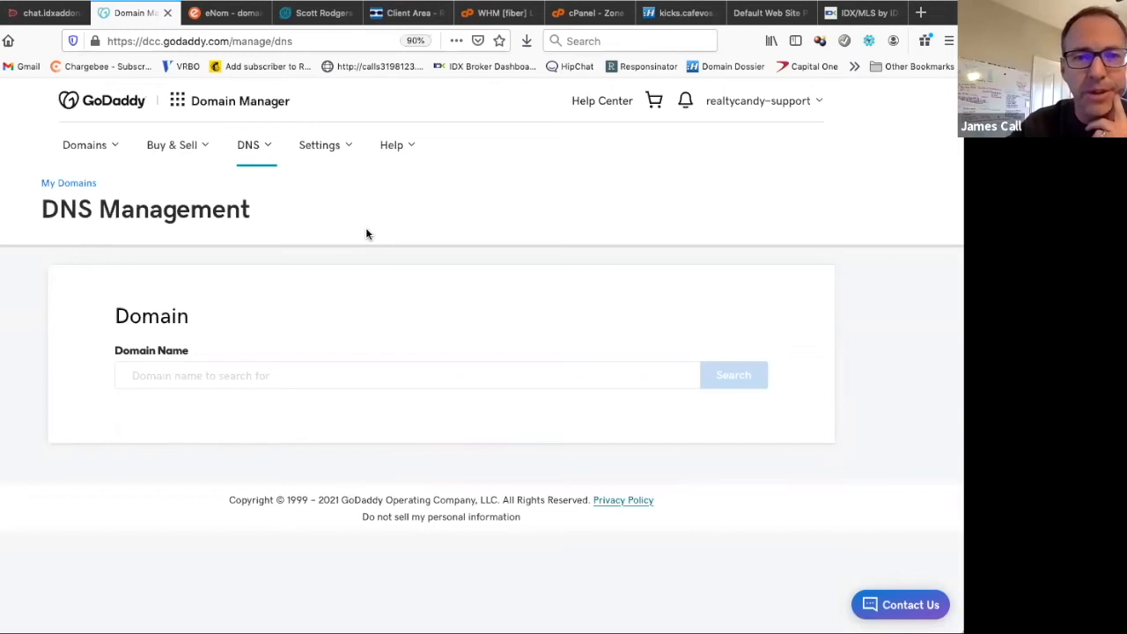
click(250, 145)
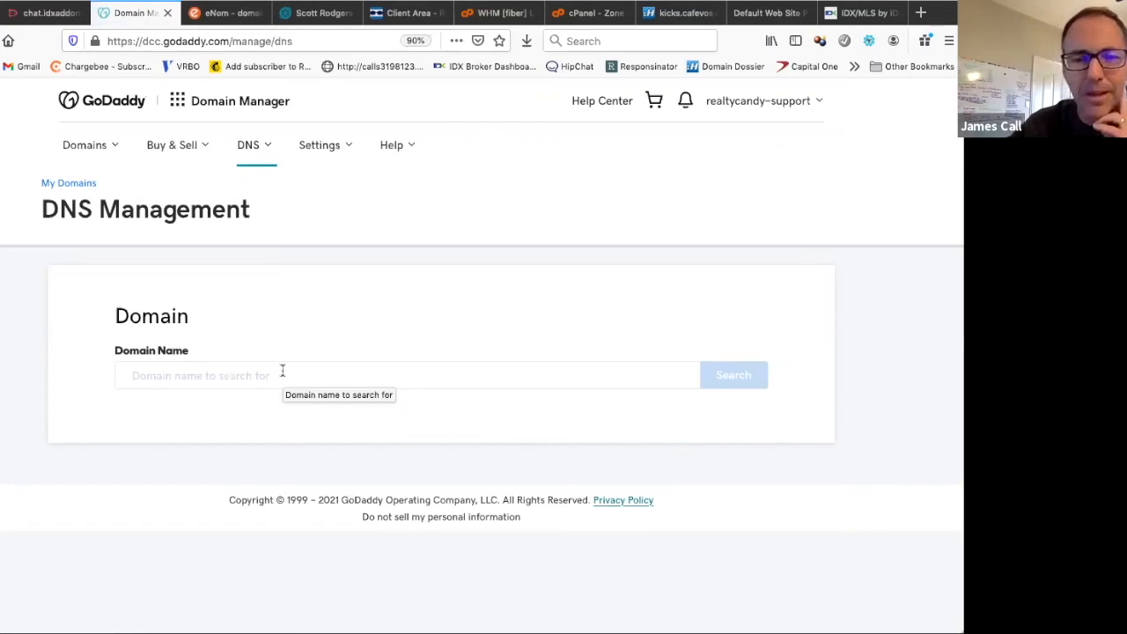
click(407, 375)
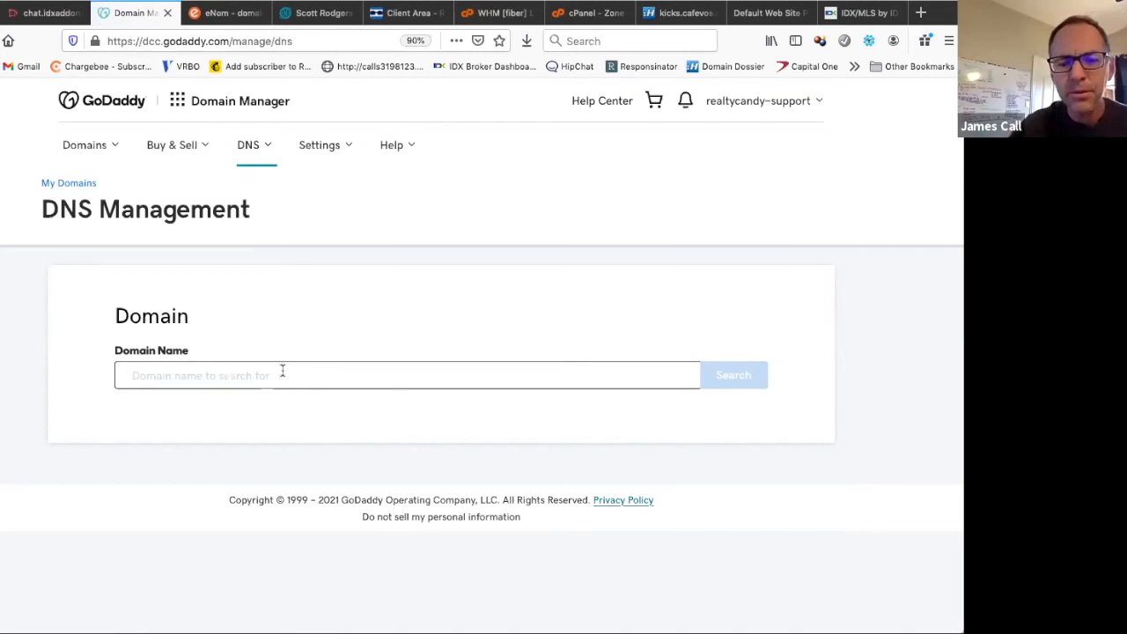
mouse_move(461, 412)
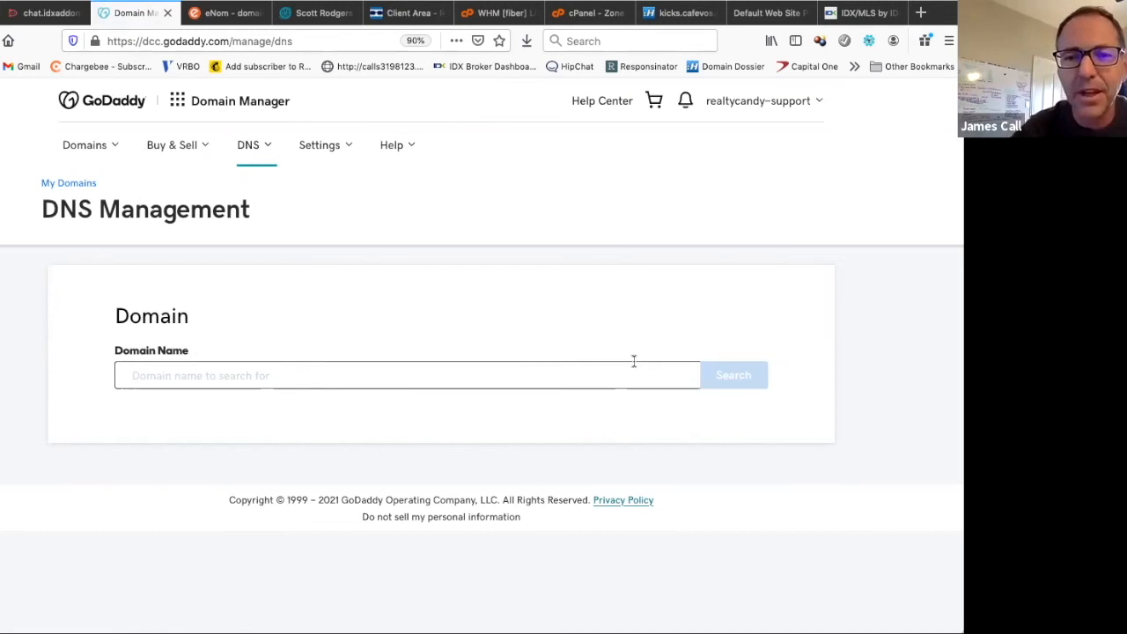
click(863, 12)
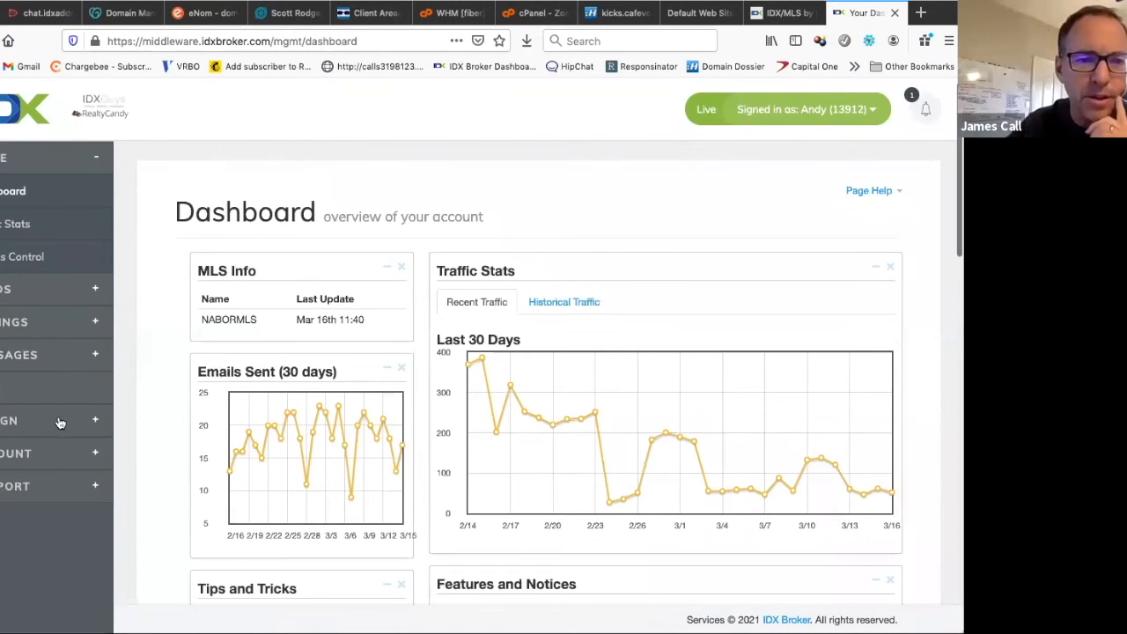
In Account Info, change the Custom Domain subdomain from 'homes' to 'kicks'.
click(16, 354)
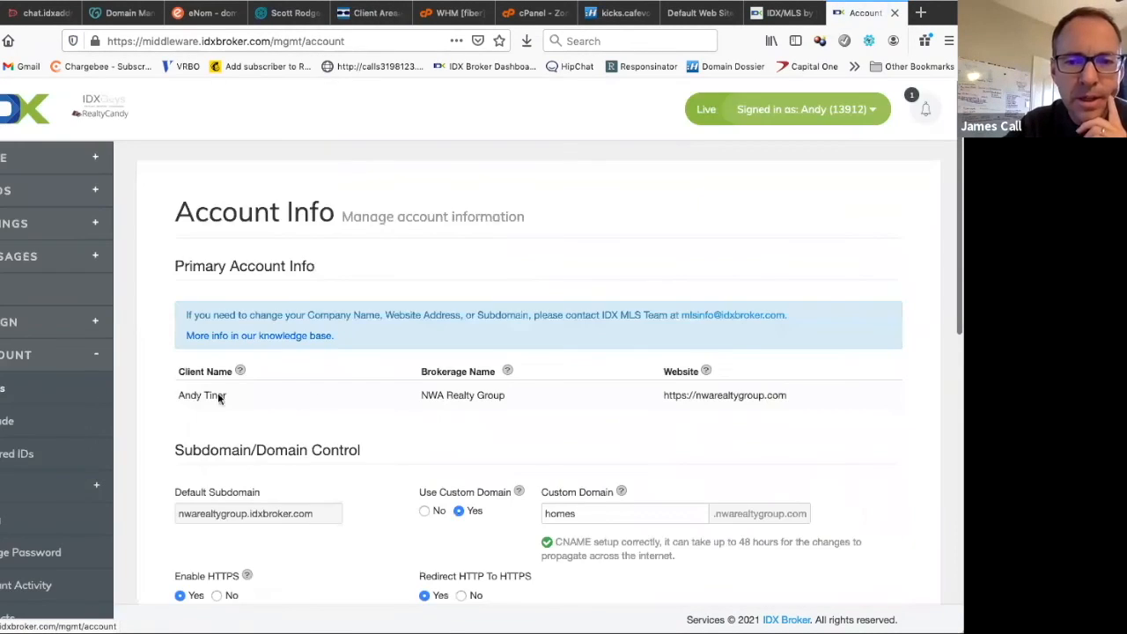
scroll(down, 3)
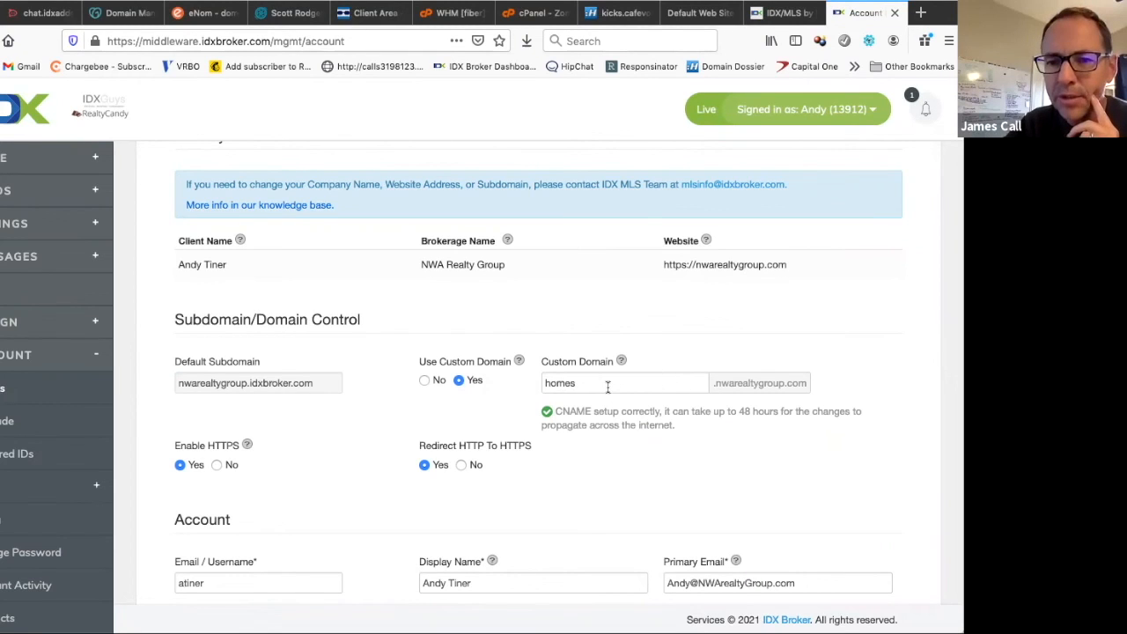
text(kick)
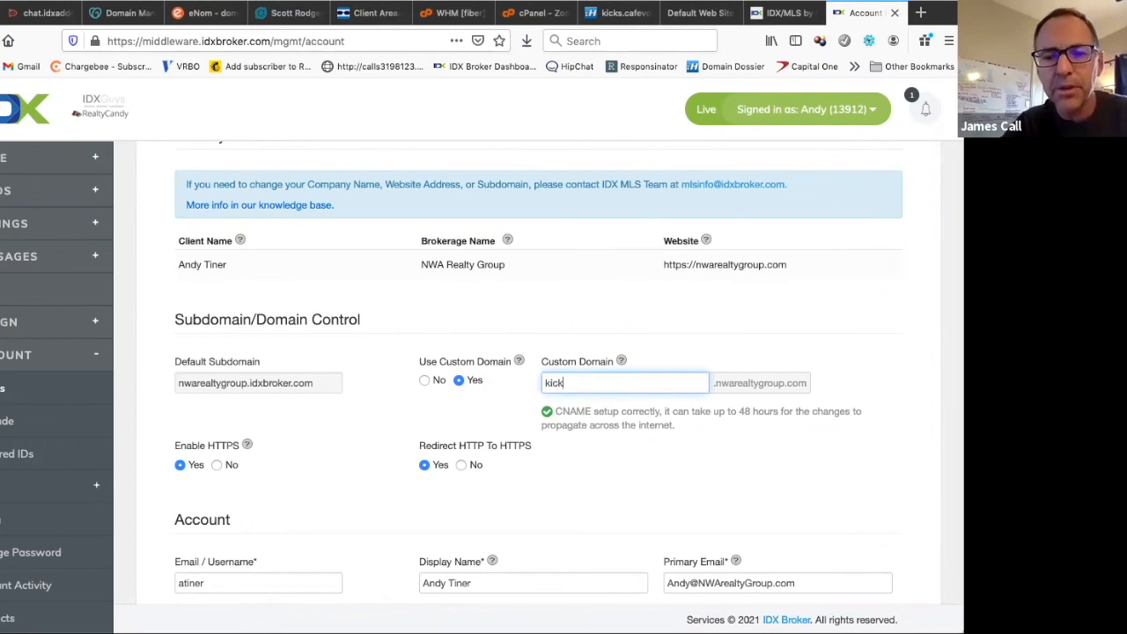
text(s)
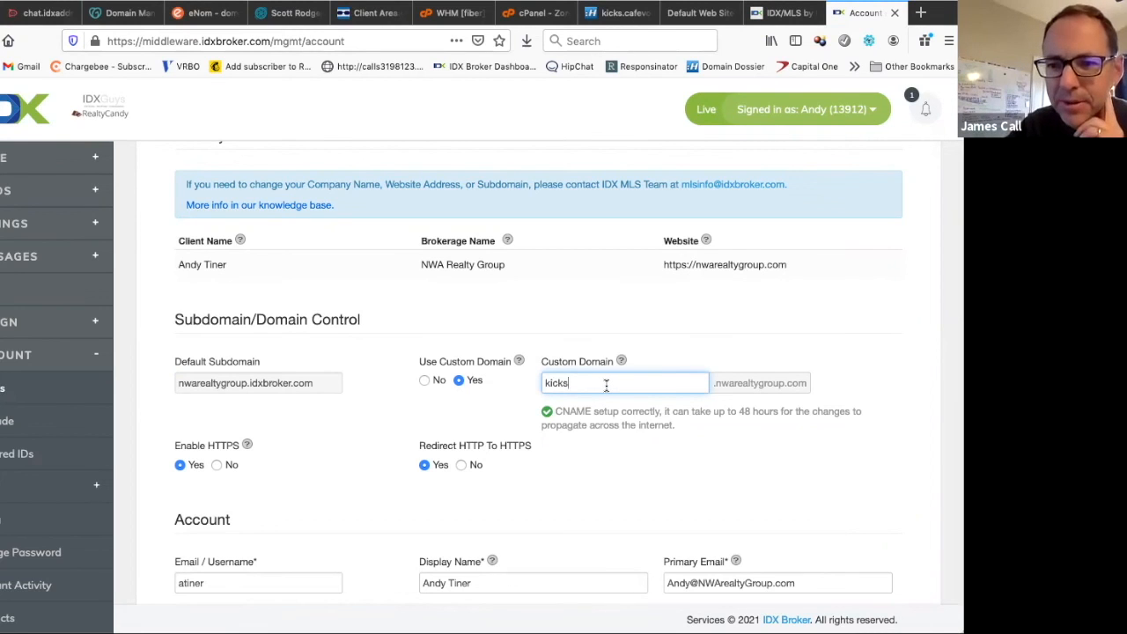
mouse_move(591, 398)
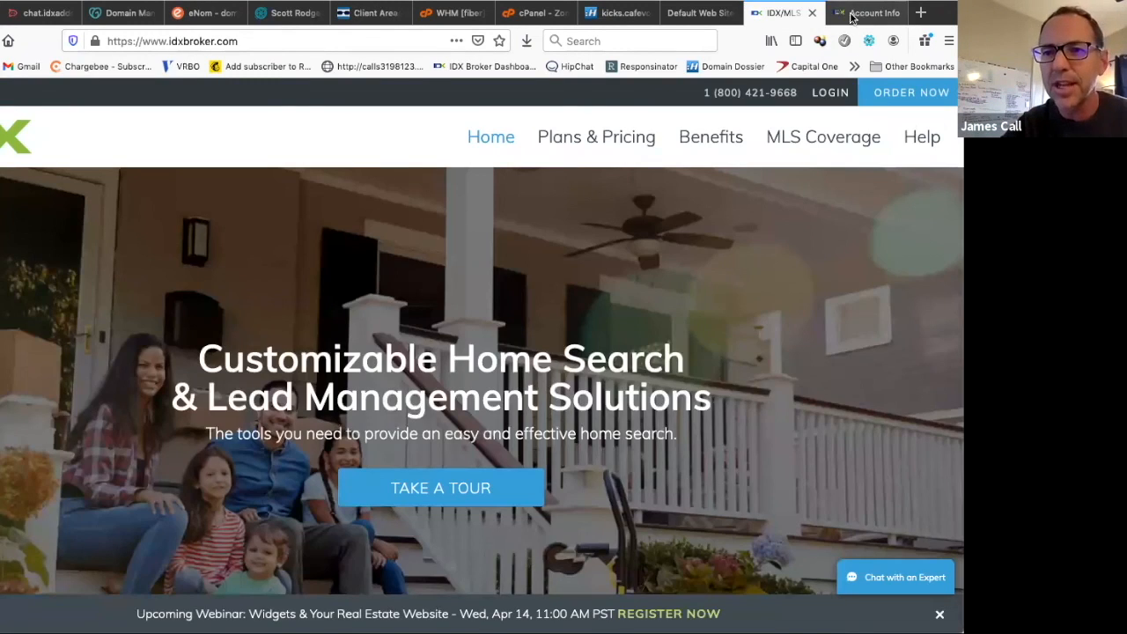
Restore the Custom Domain subdomain to 'homes' in Account Info.
click(872, 12)
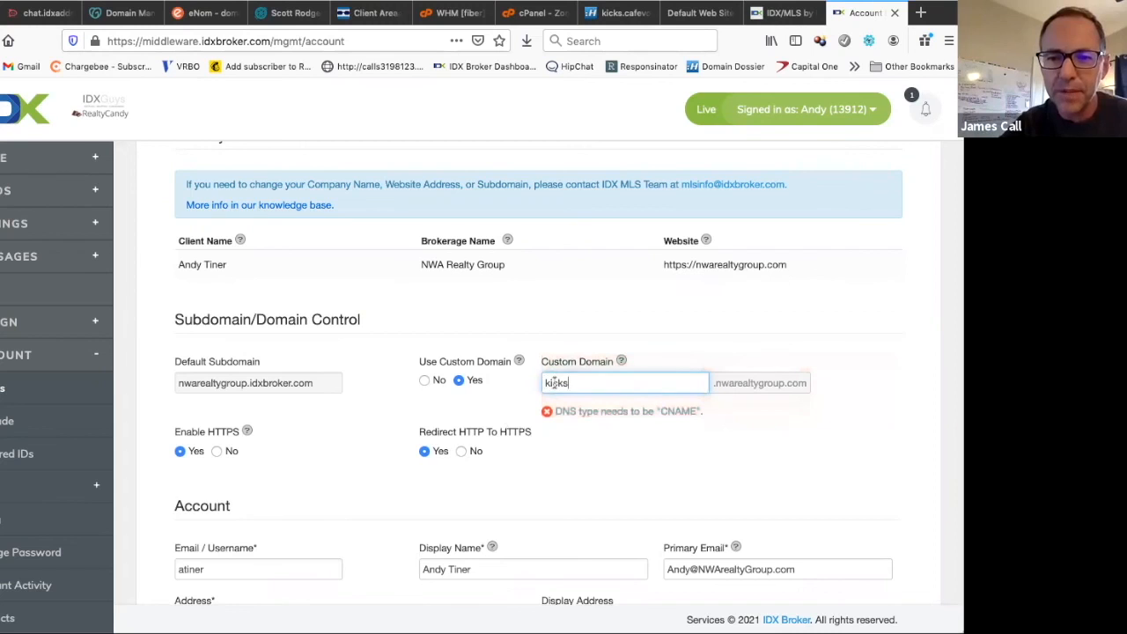
text(home)
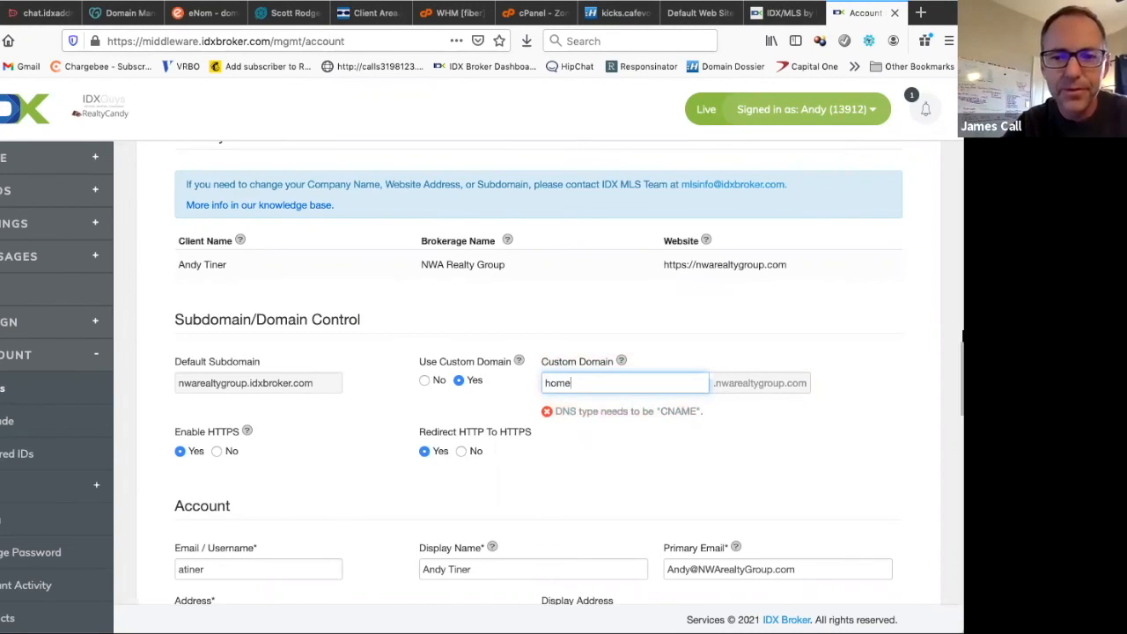
text(s)
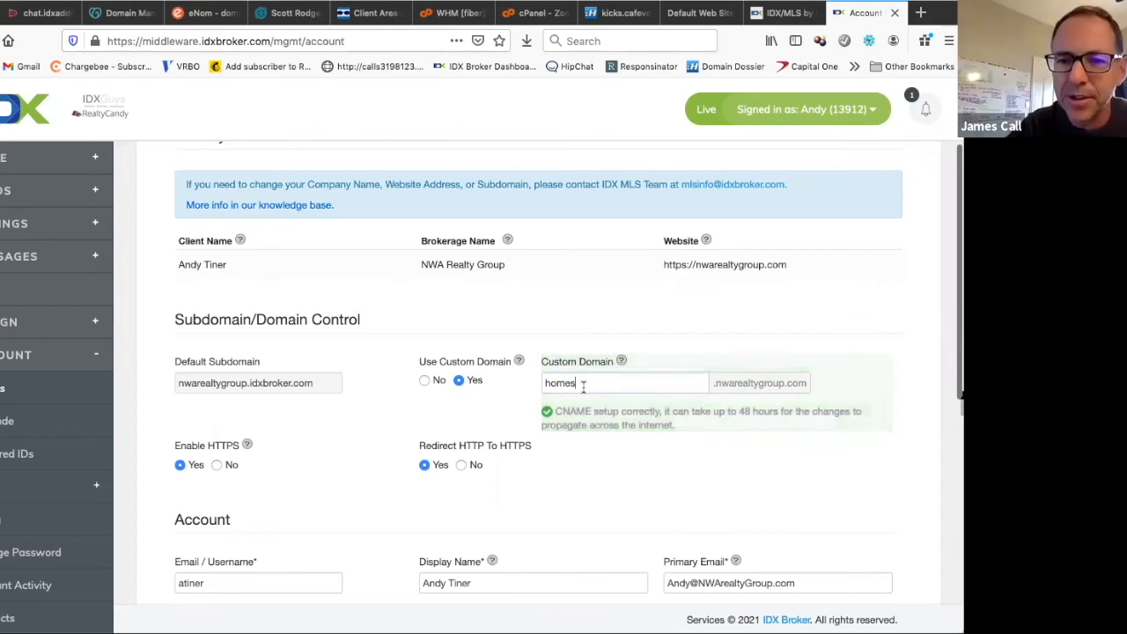
mouse_move(618, 12)
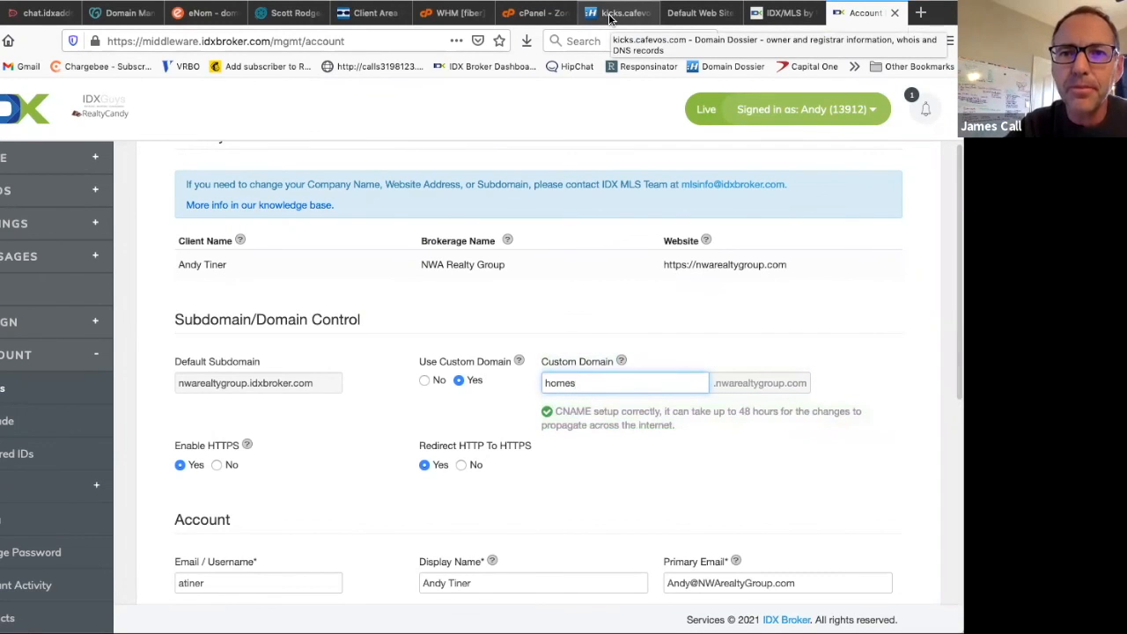
Return to the Domain Dossier results for kicks.cafevos.com and select the domain box.
click(616, 12)
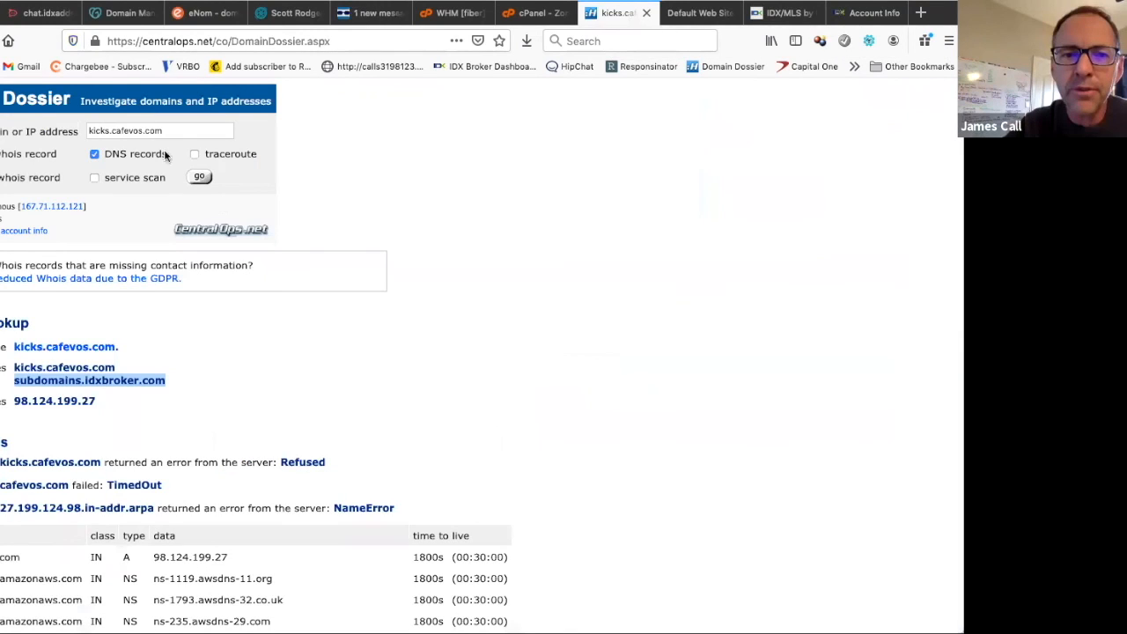
triple_click(159, 130)
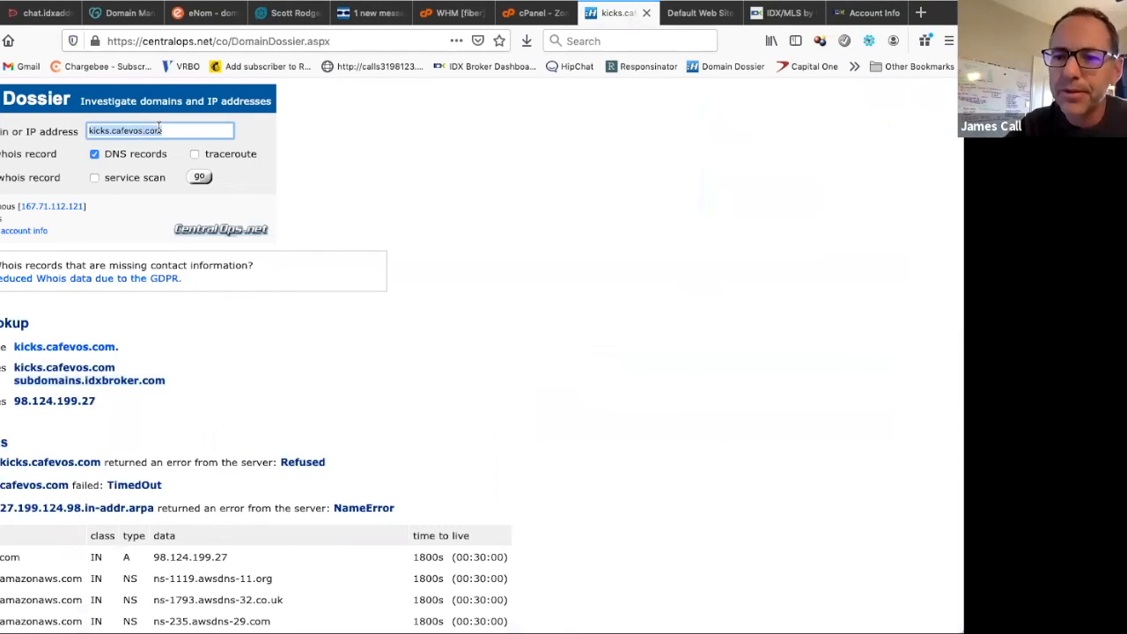